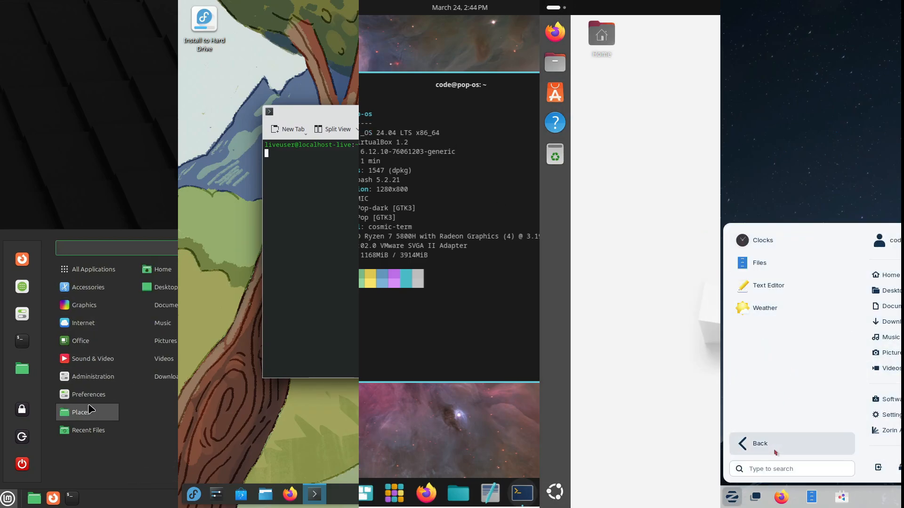
- Close the neofetch terminal, view System Info from the Mint menu, then close it
{"action": "left_click", "coordinate": [459, 8]}
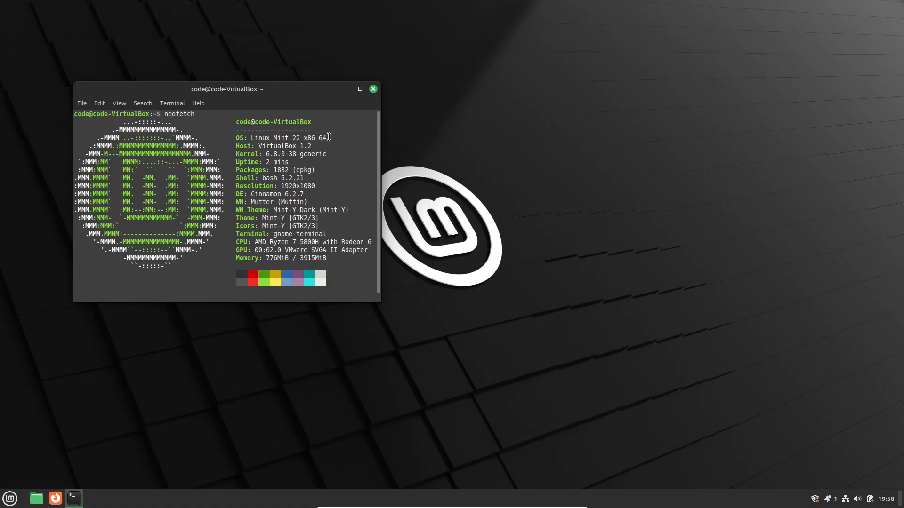
{"action": "left_click", "coordinate": [373, 89]}
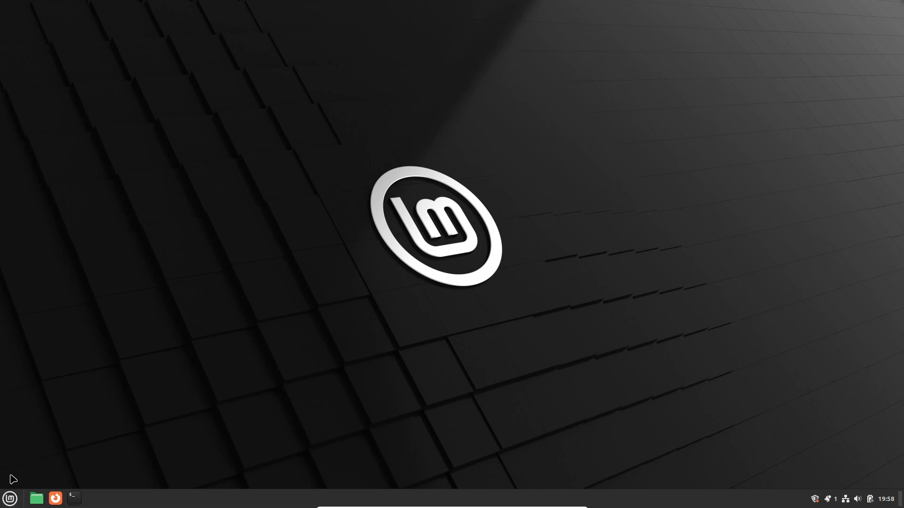
{"action": "left_click", "coordinate": [10, 499]}
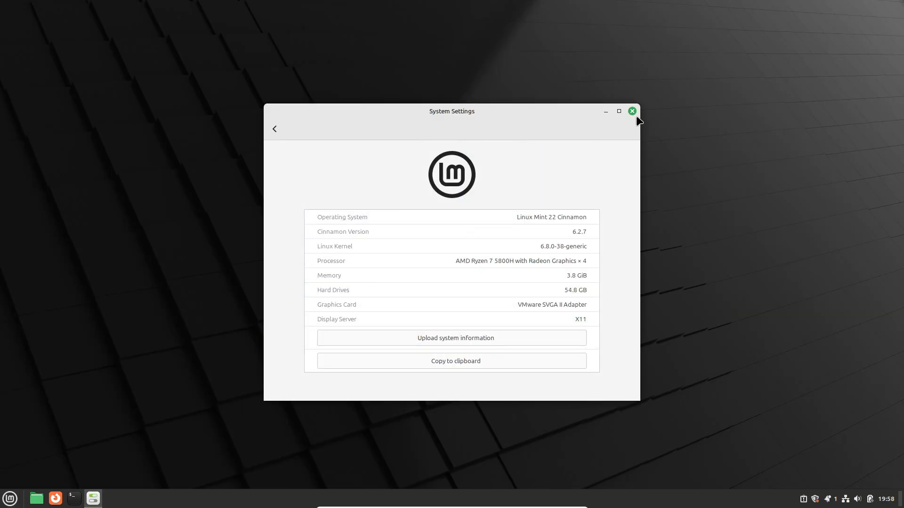
{"action": "left_click", "coordinate": [632, 110]}
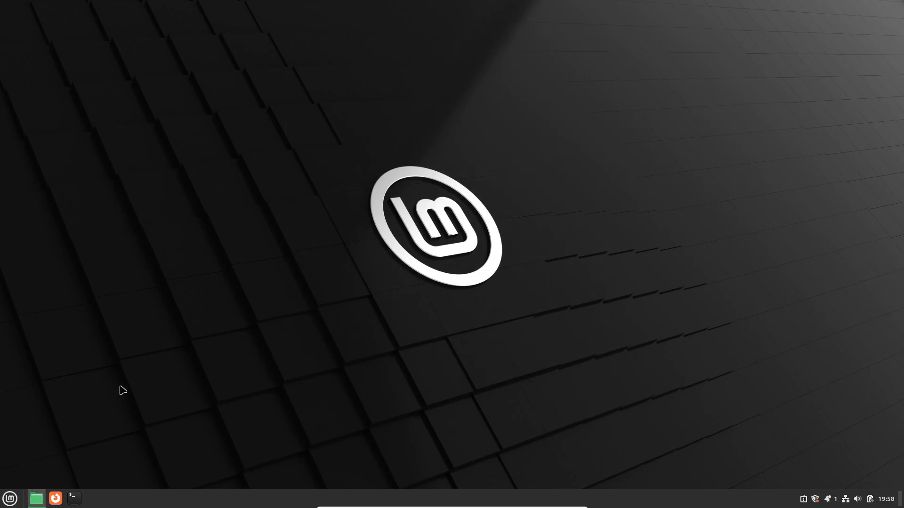
- Open the home folder and a terminal from the panel, then browse the Accessories menu category
{"action": "left_click", "coordinate": [35, 498]}
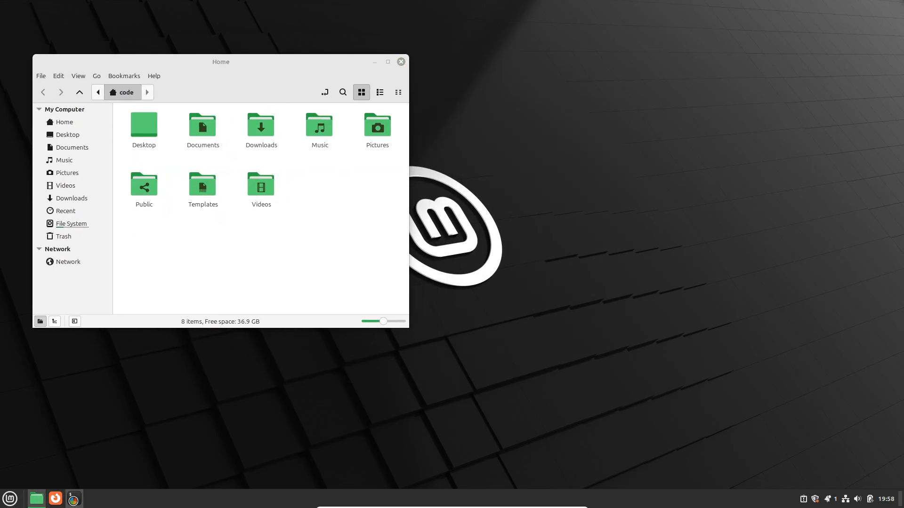
{"action": "left_click", "coordinate": [74, 498]}
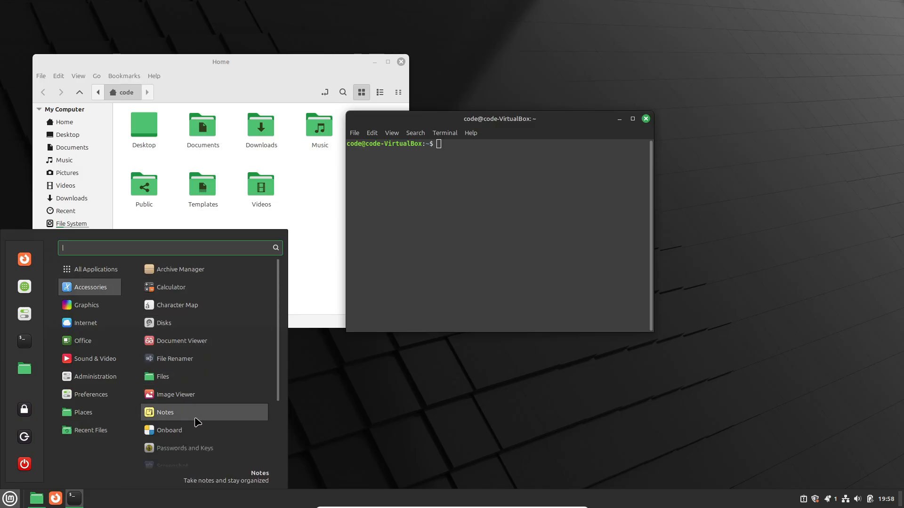
{"action": "left_click", "coordinate": [165, 412]}
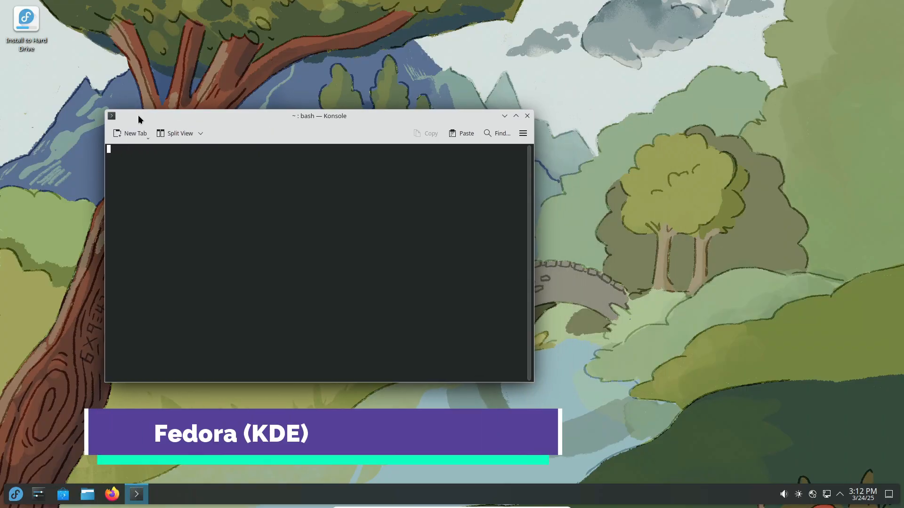
- After neofetch fails, relaunch Konsole and run screenfetch to show the Fedora 42 summary
{"action": "type", "text": "neofetch"}
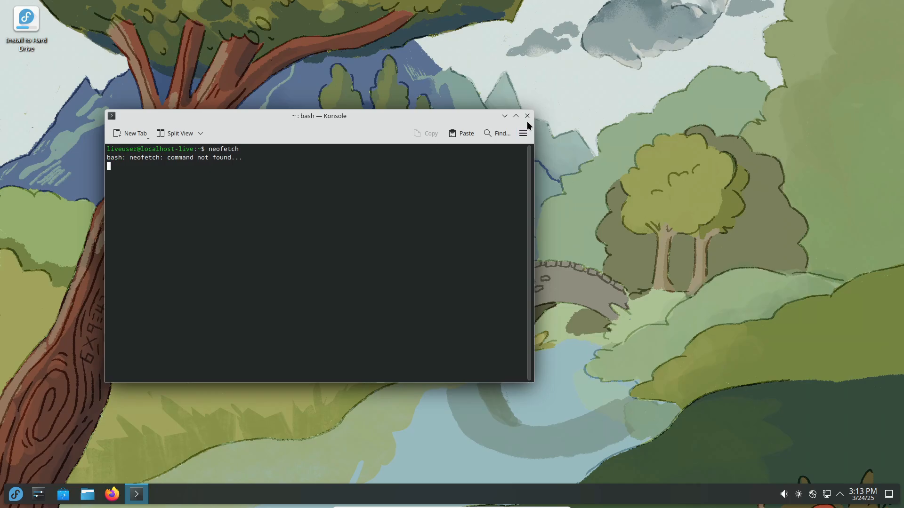
{"action": "left_click", "coordinate": [15, 493]}
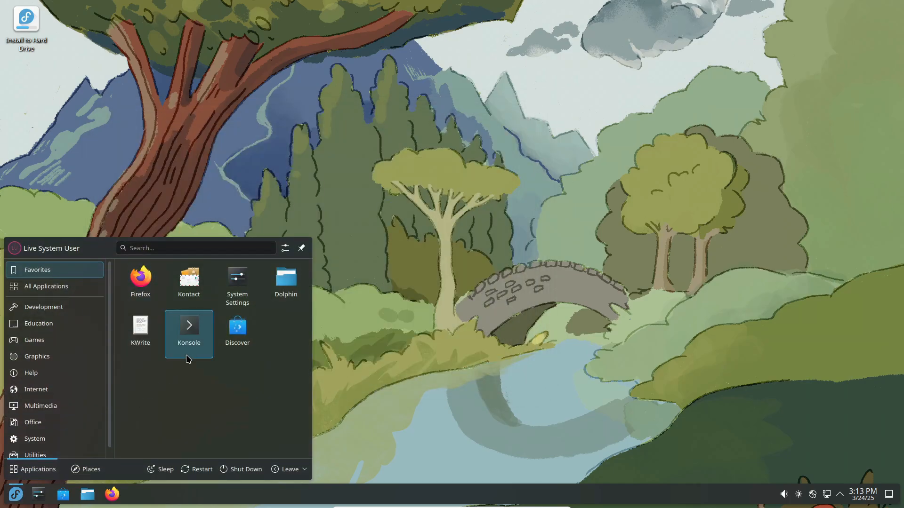
{"action": "left_click", "coordinate": [188, 329]}
{"action": "type", "text": "scree"}
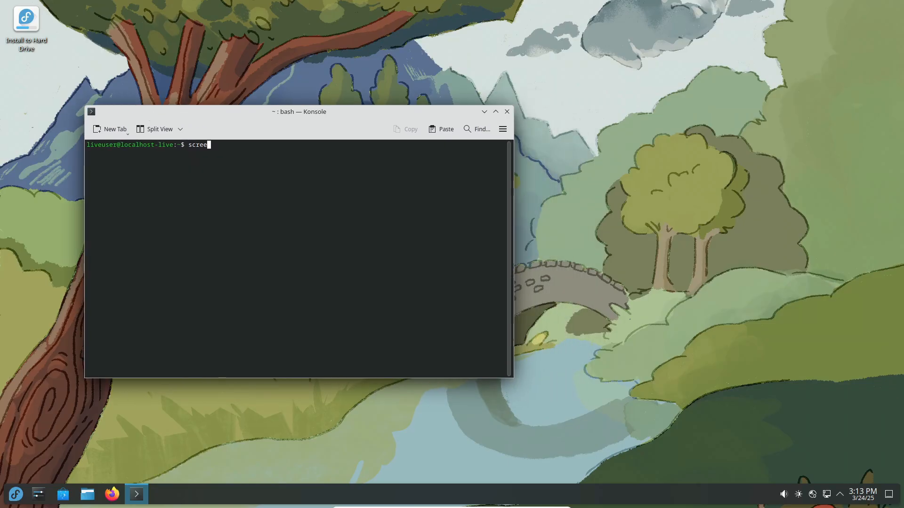
{"action": "type", "text": "nfetch"}
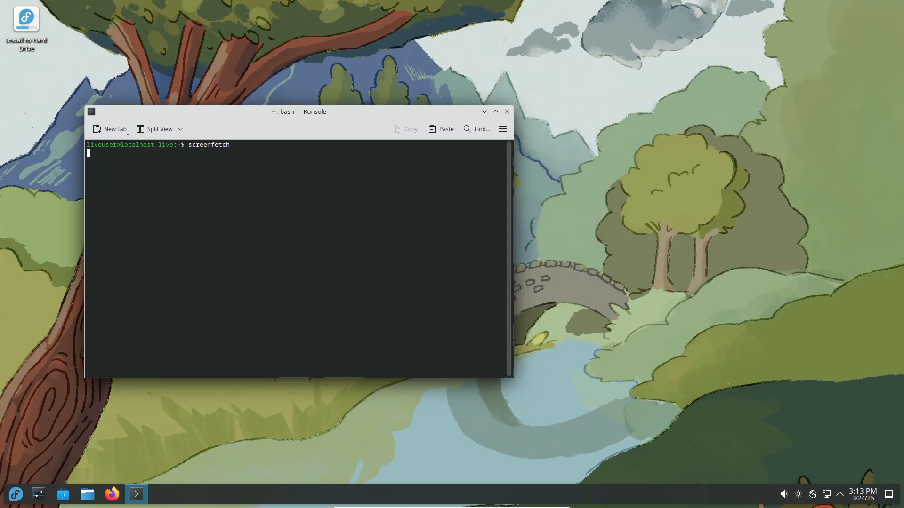
{"action": "key", "text": "Return"}
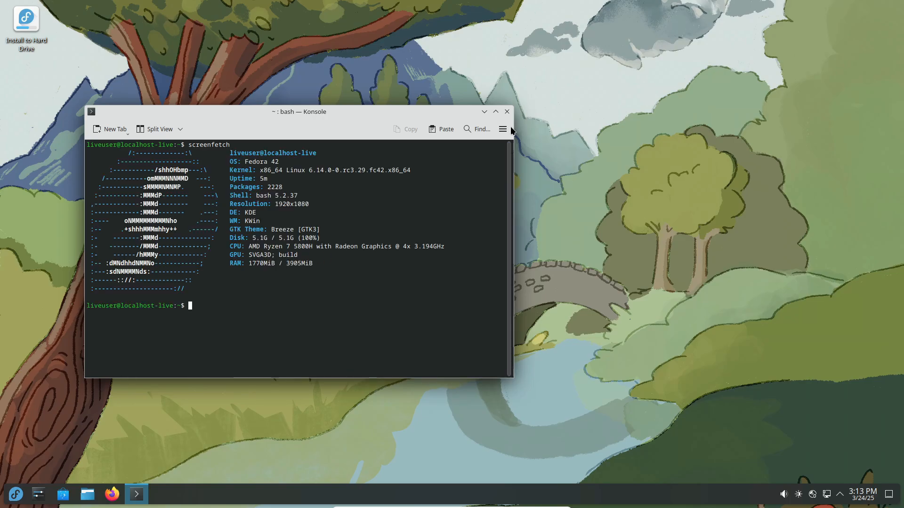
- Close Konsole and browse All Applications, Education, Internet and Office in the Kickoff launcher
{"action": "left_click", "coordinate": [15, 494]}
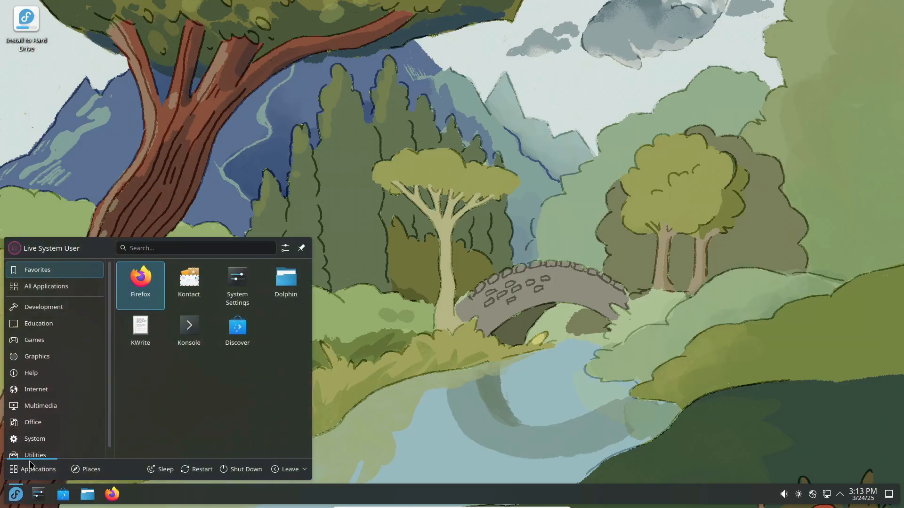
{"action": "left_click", "coordinate": [46, 286]}
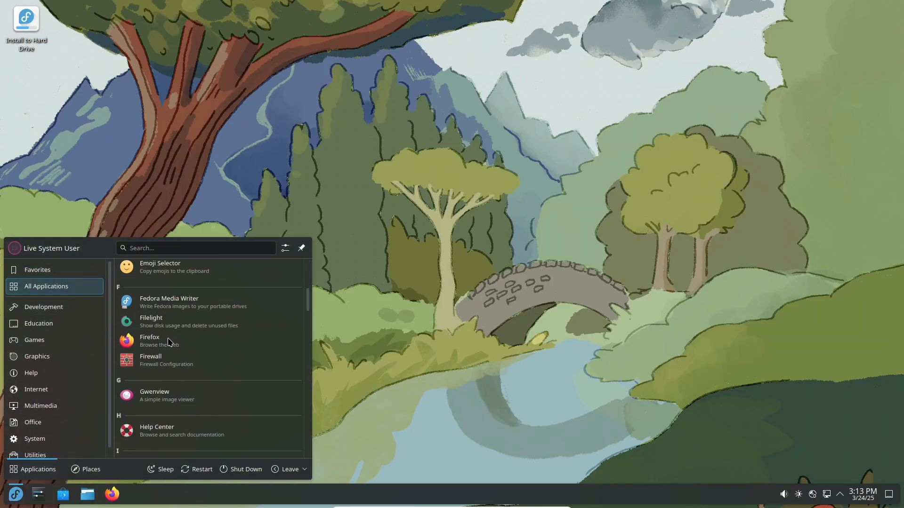
{"action": "left_click", "coordinate": [39, 323]}
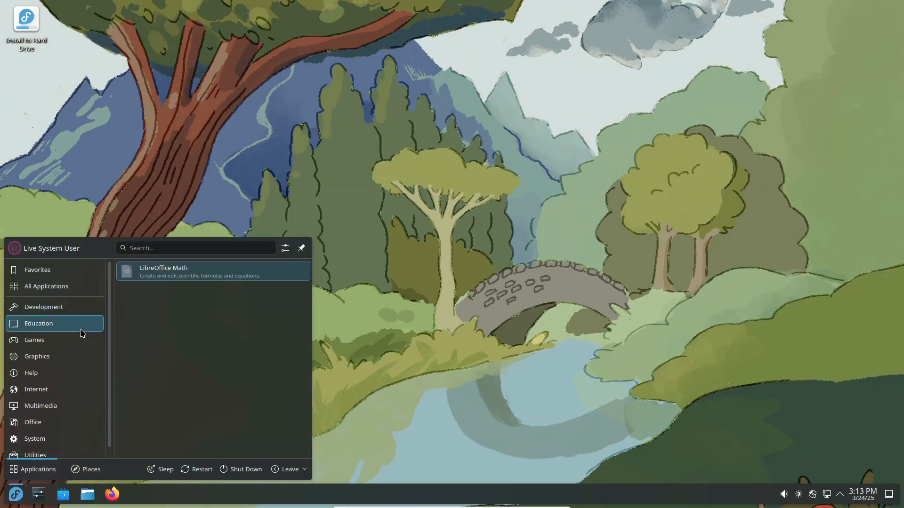
{"action": "left_click", "coordinate": [35, 389]}
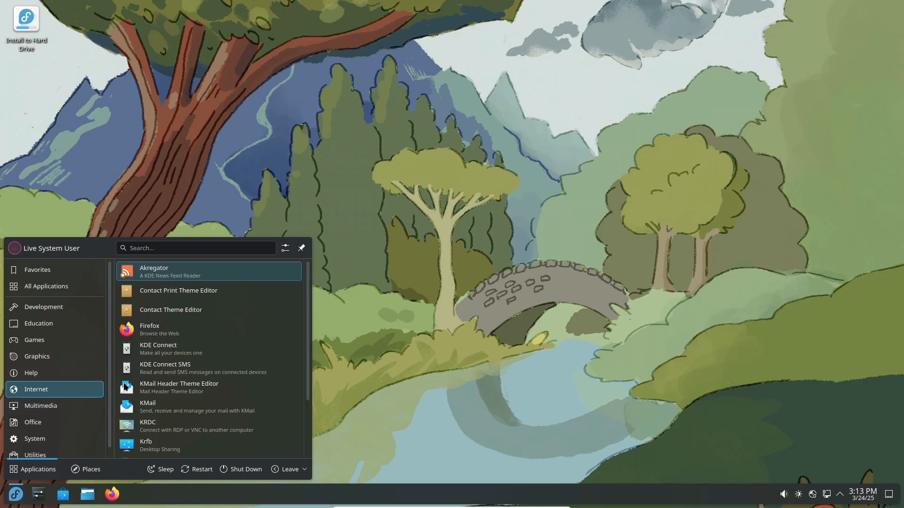
{"action": "left_click", "coordinate": [33, 413]}
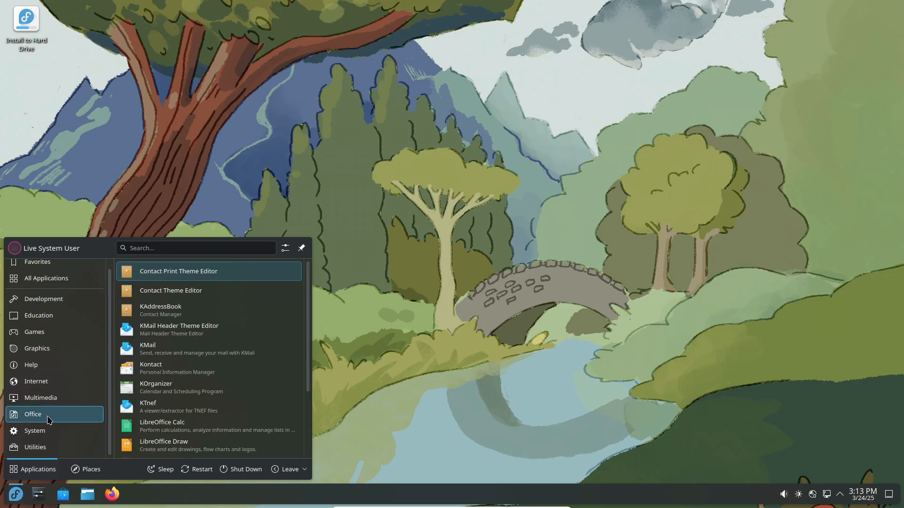
{"action": "left_click", "coordinate": [36, 447]}
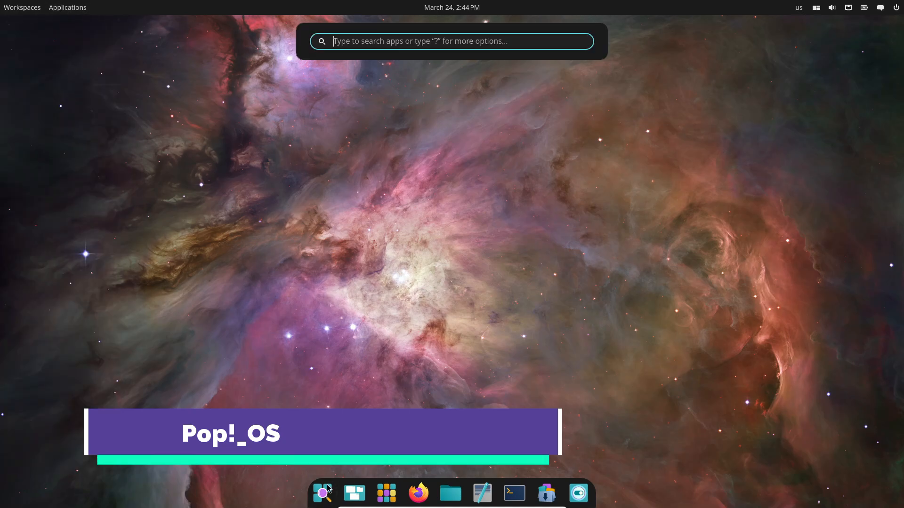
- Run neofetch in a dock terminal to show Pop!_OS 24.04 with COSMIC, then close it
{"action": "left_click", "coordinate": [513, 493]}
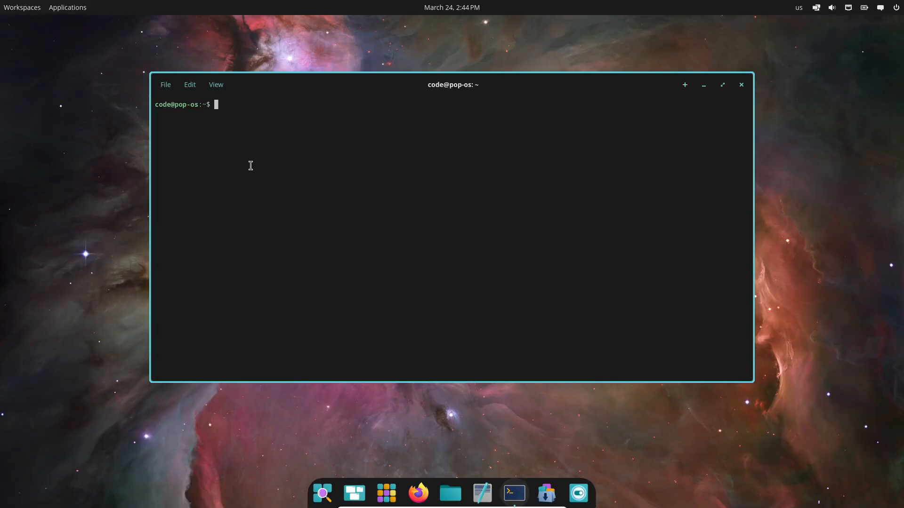
{"action": "type", "text": "neofetch"}
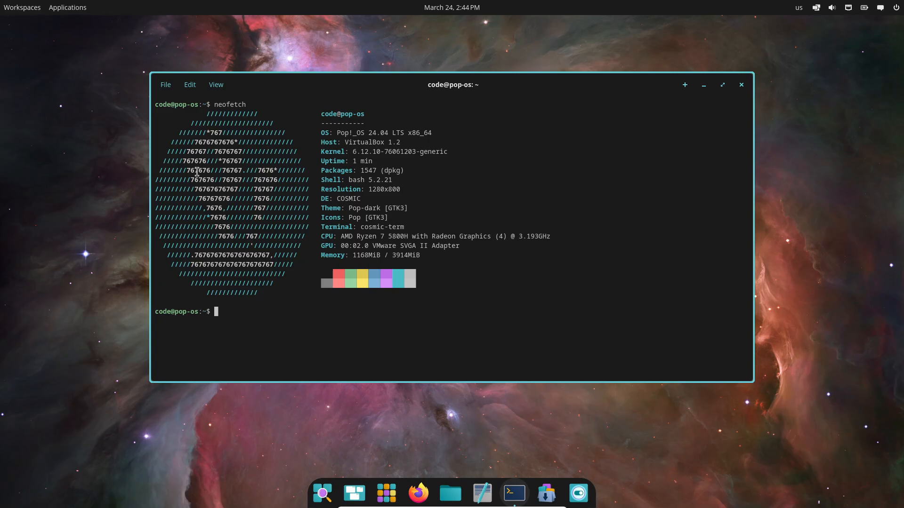
{"action": "mouse_move", "coordinate": [742, 84]}
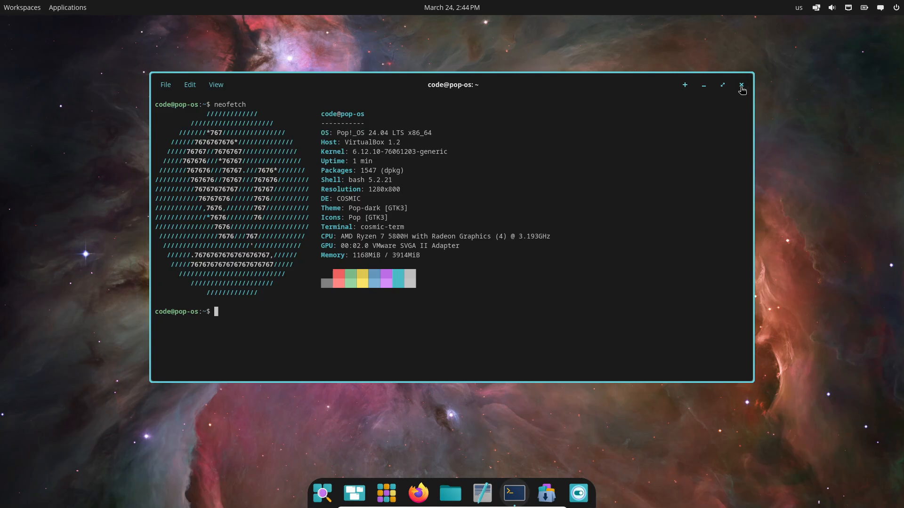
{"action": "left_click", "coordinate": [742, 85]}
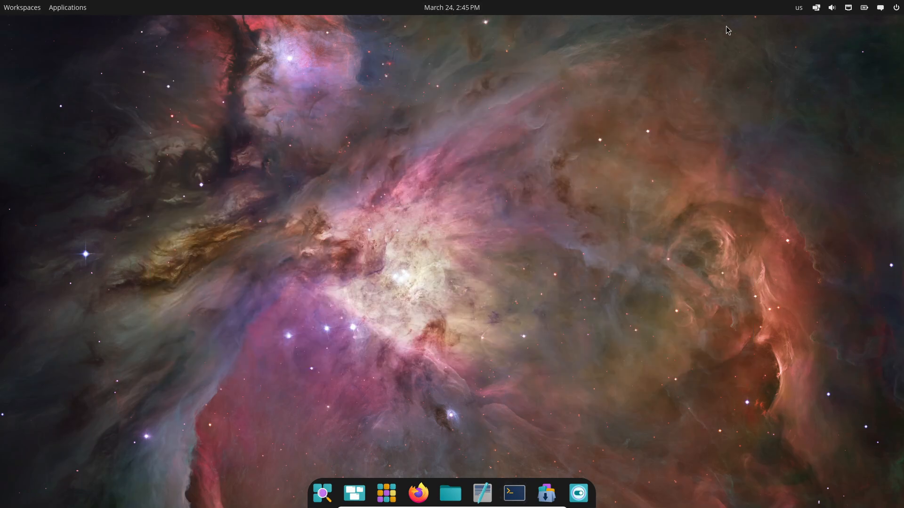
- Browse the System and Utilities app groups, open Files, then launch the Text Editor with a blank document
{"action": "left_click", "coordinate": [863, 7]}
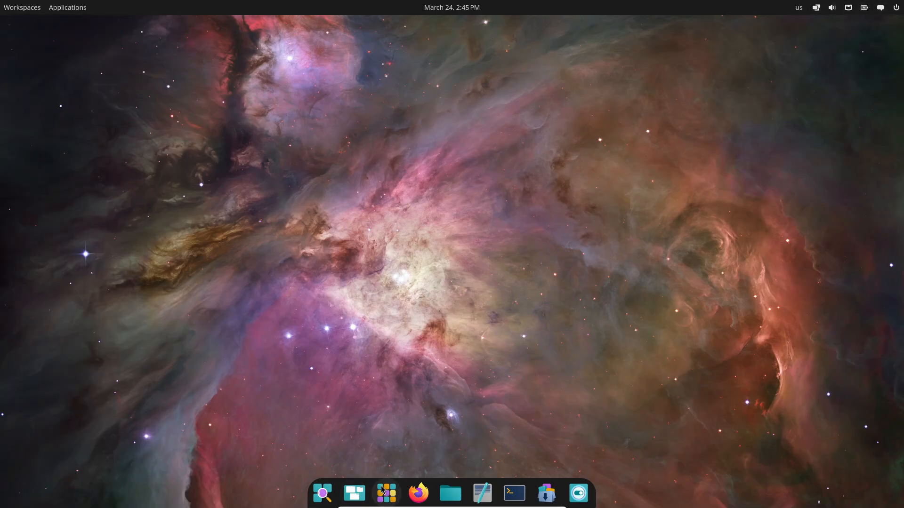
{"action": "left_click", "coordinate": [385, 493]}
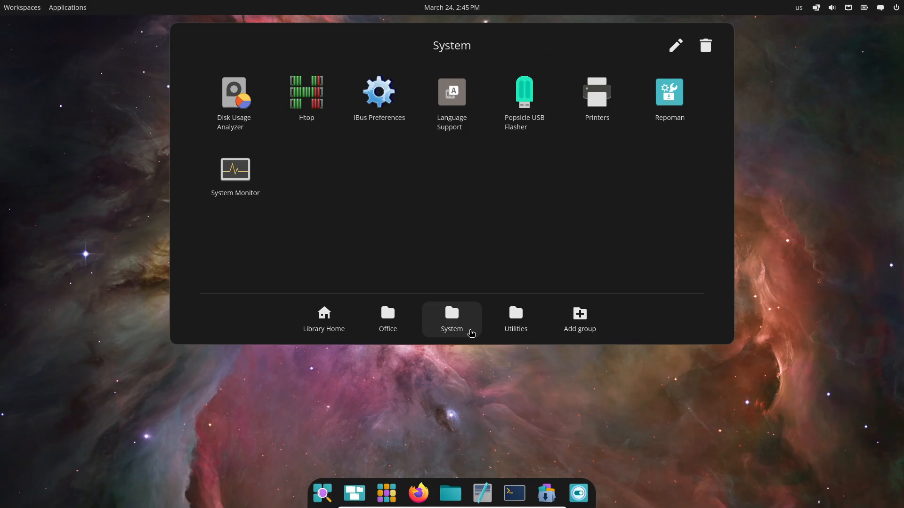
{"action": "left_click", "coordinate": [514, 319]}
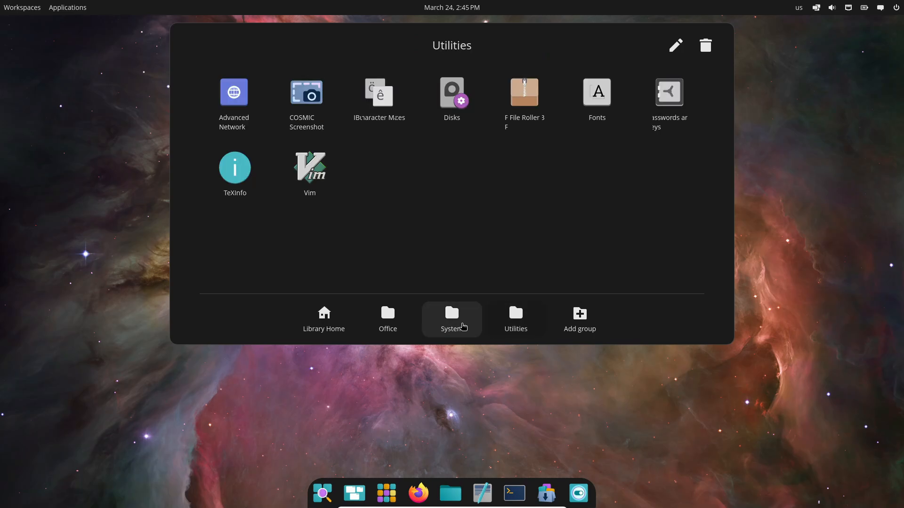
{"action": "left_click", "coordinate": [450, 493]}
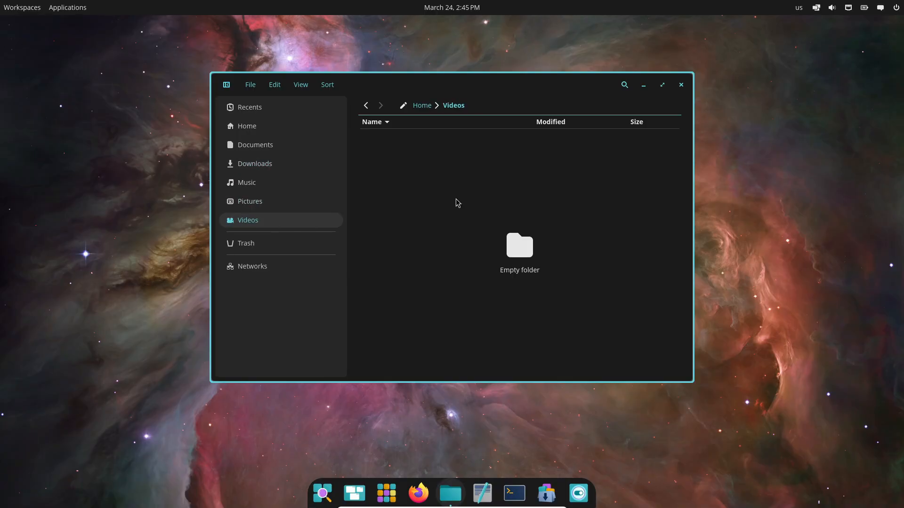
{"action": "left_click", "coordinate": [482, 493]}
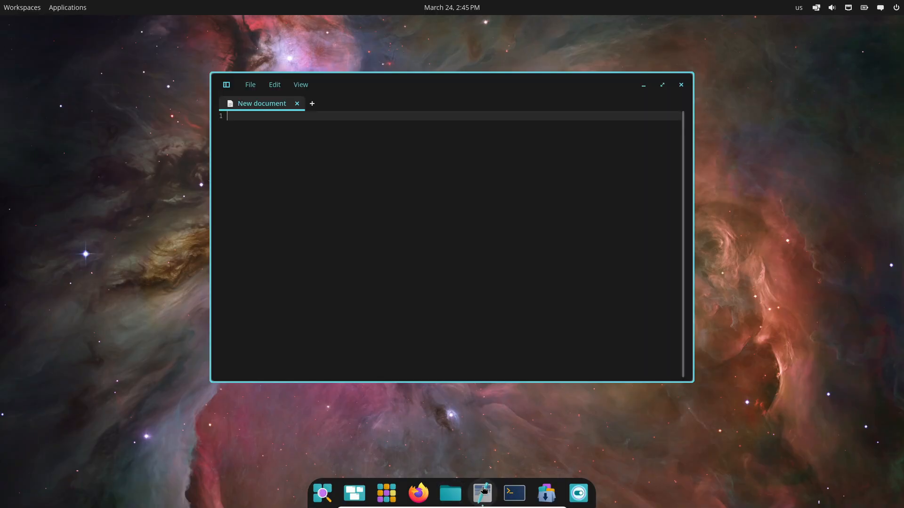
{"action": "left_click", "coordinate": [680, 85]}
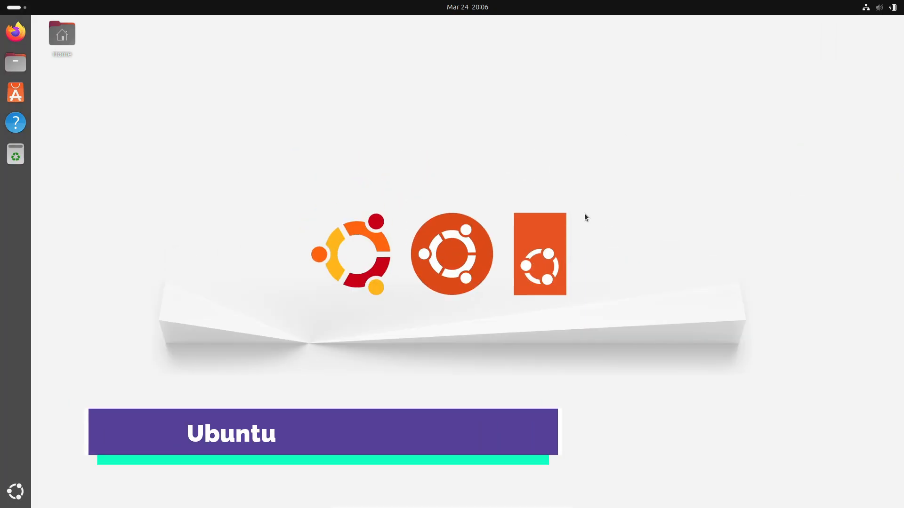
{"action": "left_click", "coordinate": [16, 154]}
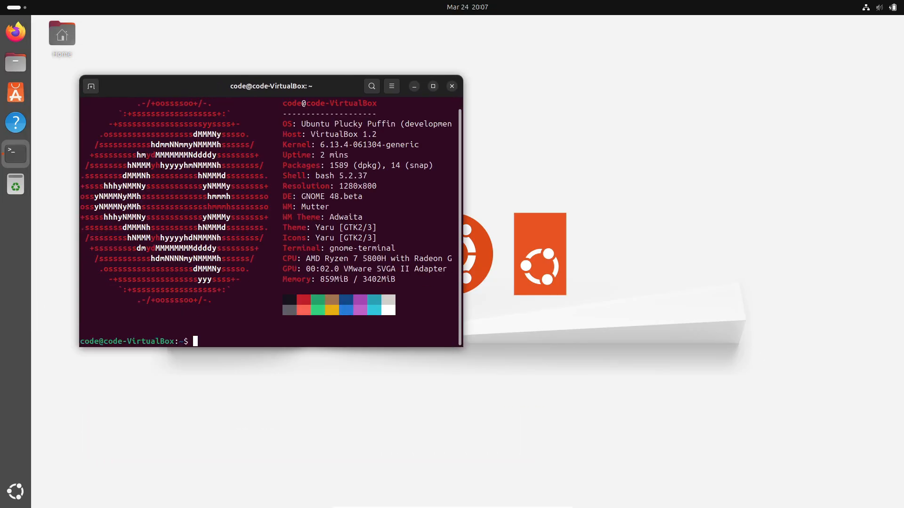
{"action": "type", "text": "neofetch"}
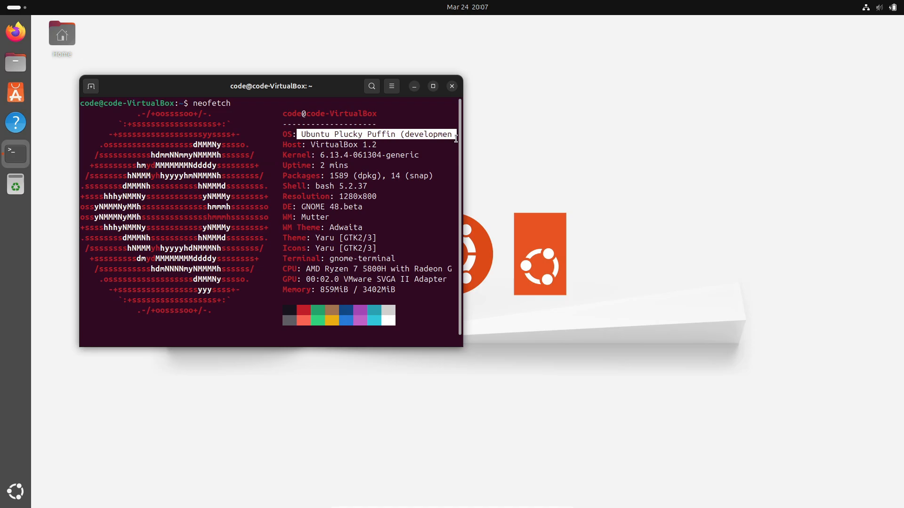
{"action": "left_click", "coordinate": [451, 85]}
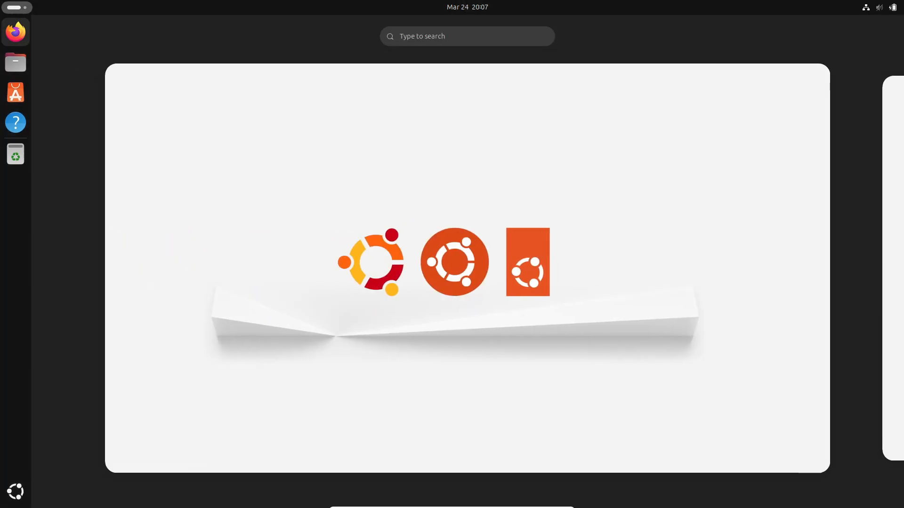
{"action": "left_click", "coordinate": [891, 7]}
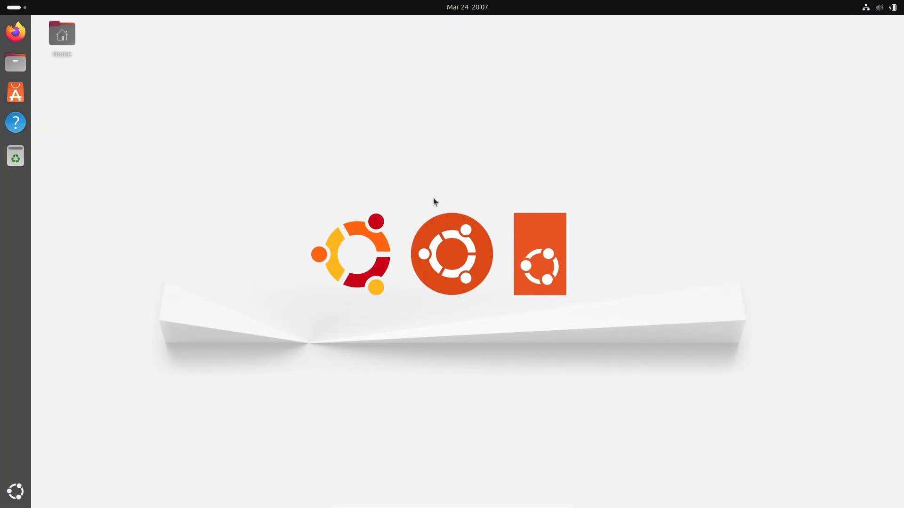
{"action": "left_click", "coordinate": [15, 154]}
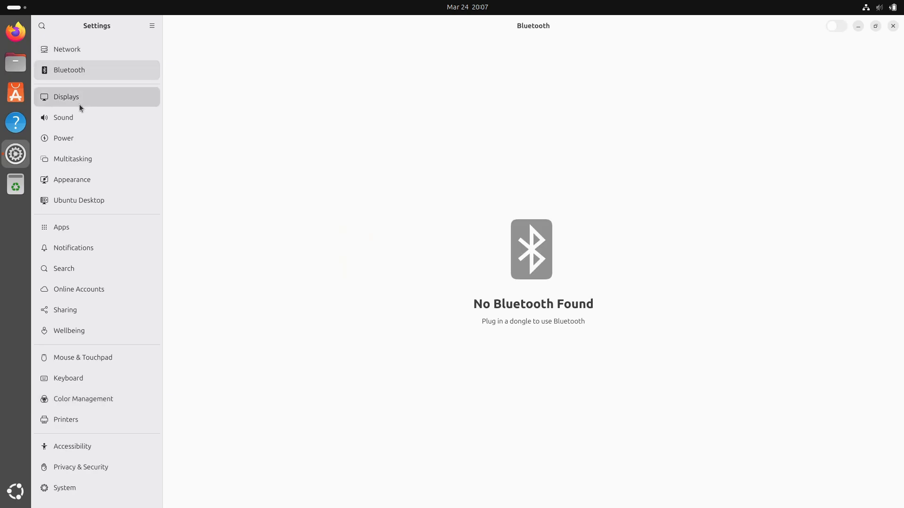
{"action": "left_click", "coordinate": [71, 179]}
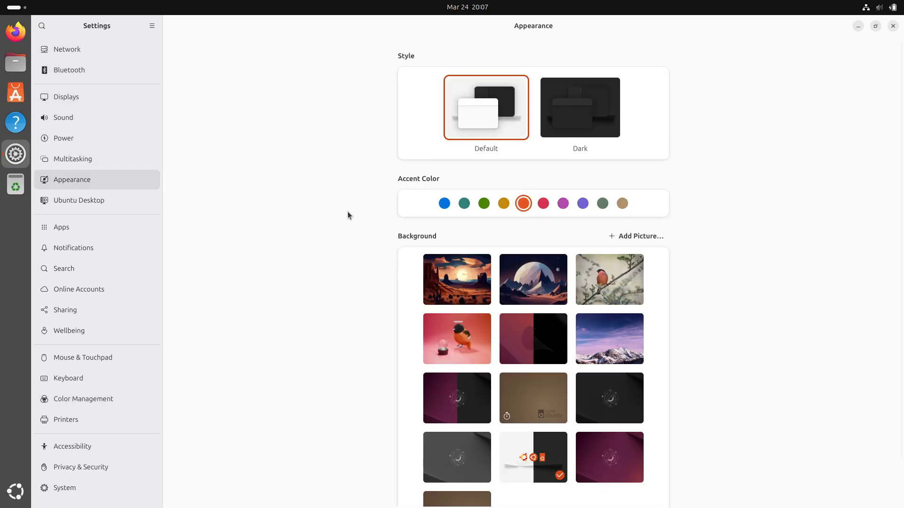
{"action": "left_click", "coordinate": [62, 227]}
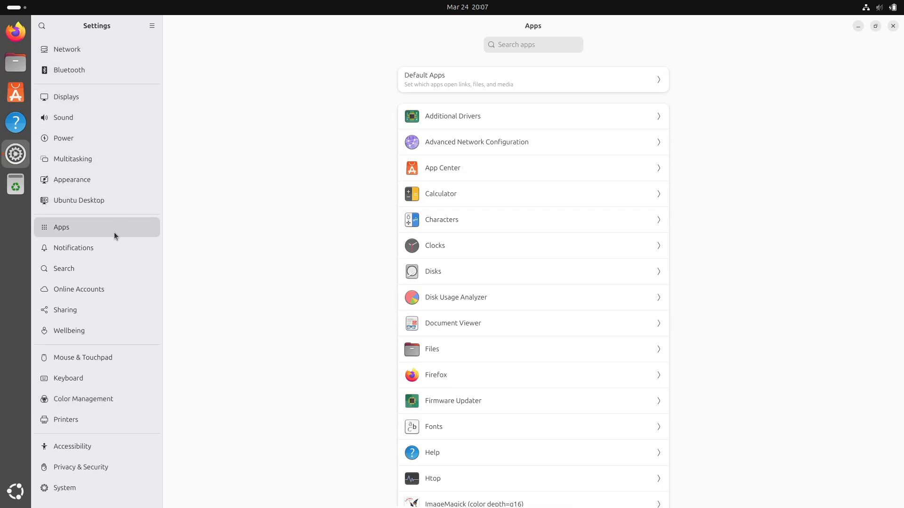
{"action": "left_click", "coordinate": [69, 330]}
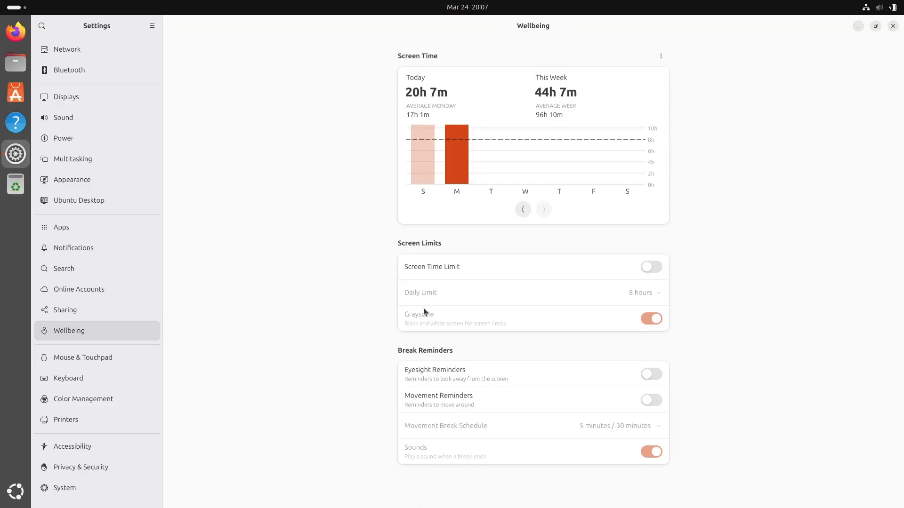
{"action": "left_click", "coordinate": [64, 487]}
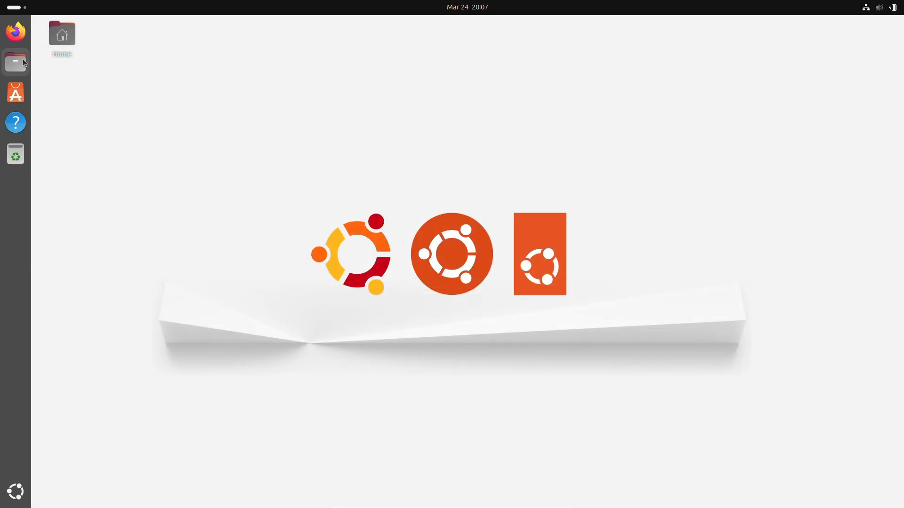
{"action": "left_click", "coordinate": [16, 62]}
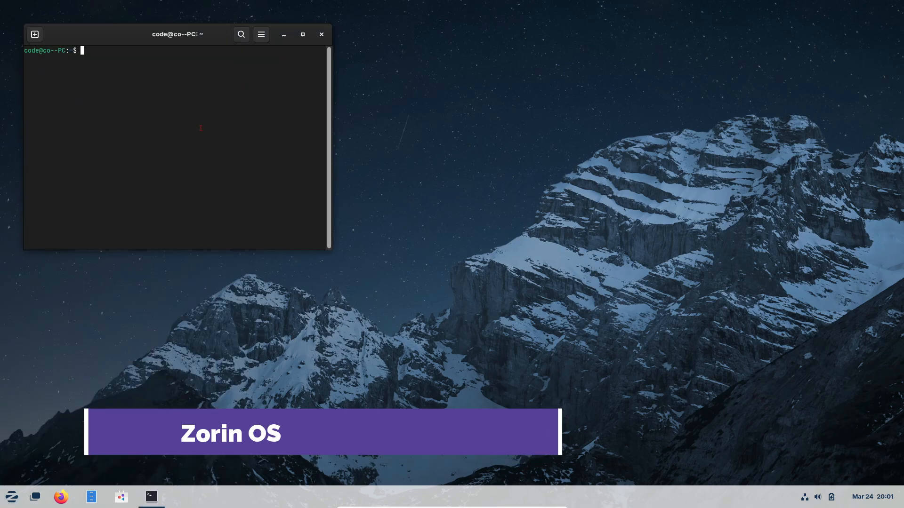
- Run neofetch in the Zorin terminal, then bring up the app menu listing the graphics apps
{"action": "type", "text": "neofetch"}
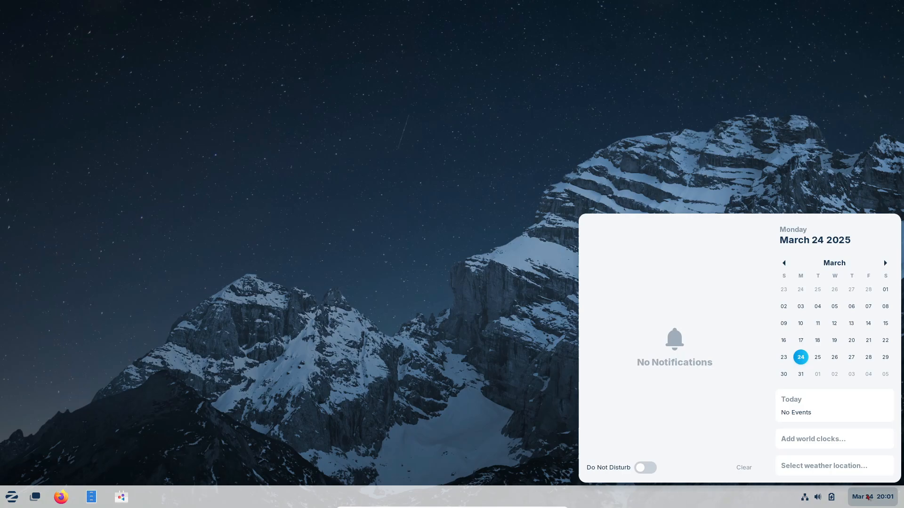
{"action": "left_click", "coordinate": [11, 497]}
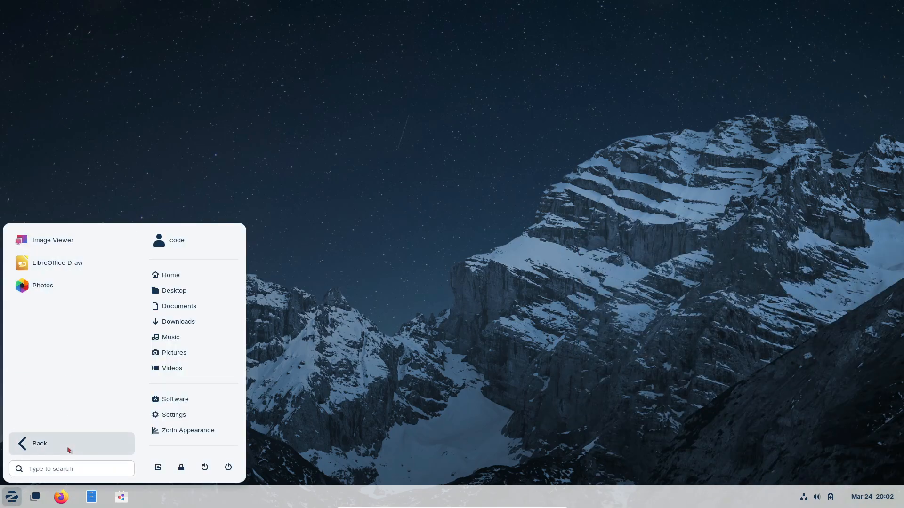
- Launch Zorin Appearance, try the top-bar layout and move to the Theme page
{"action": "left_click", "coordinate": [187, 430]}
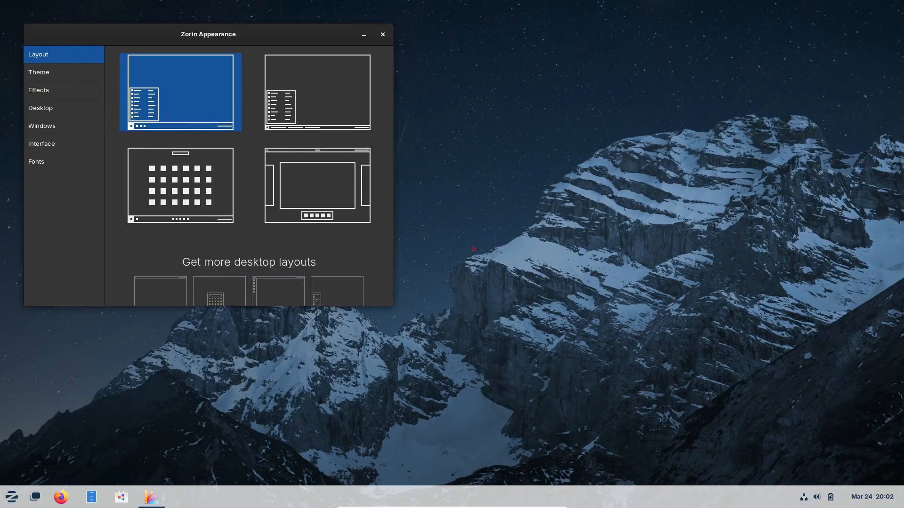
{"action": "left_click_drag", "start_coordinate": [207, 34], "coordinate": [344, 76]}
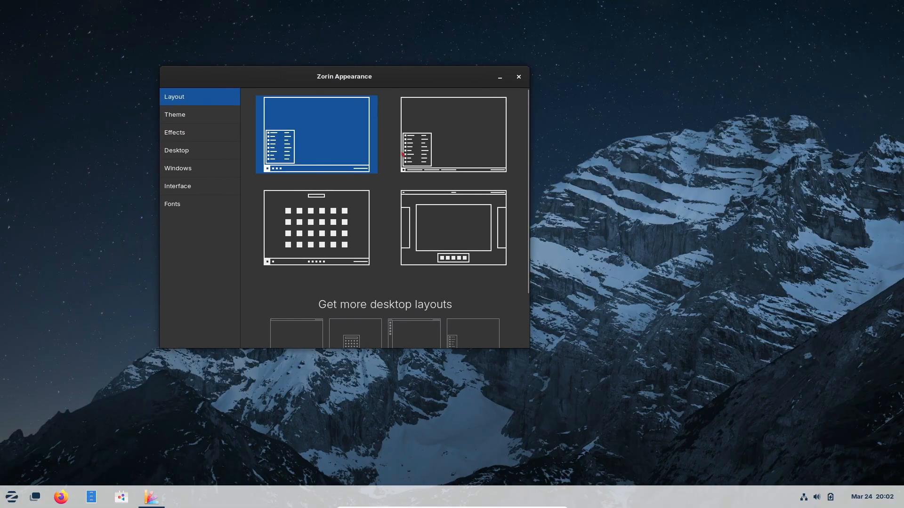
{"action": "left_click", "coordinate": [452, 227]}
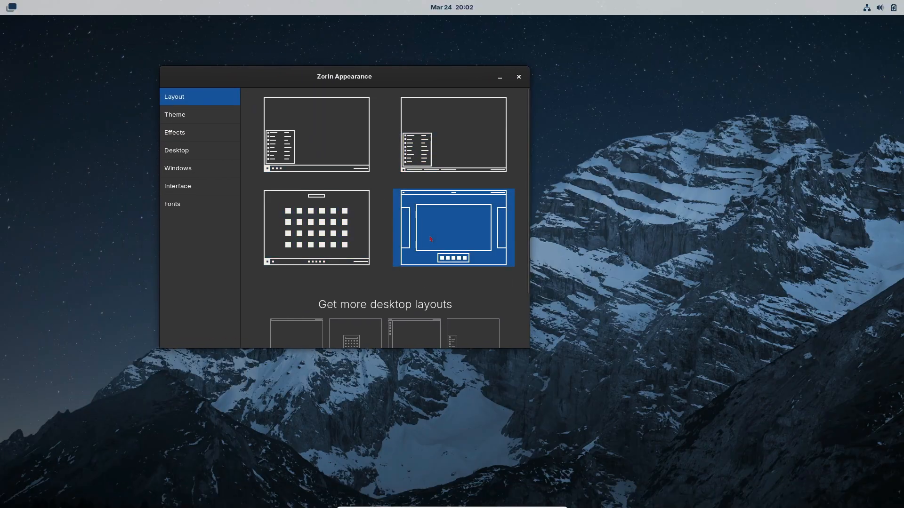
{"action": "left_click", "coordinate": [174, 114]}
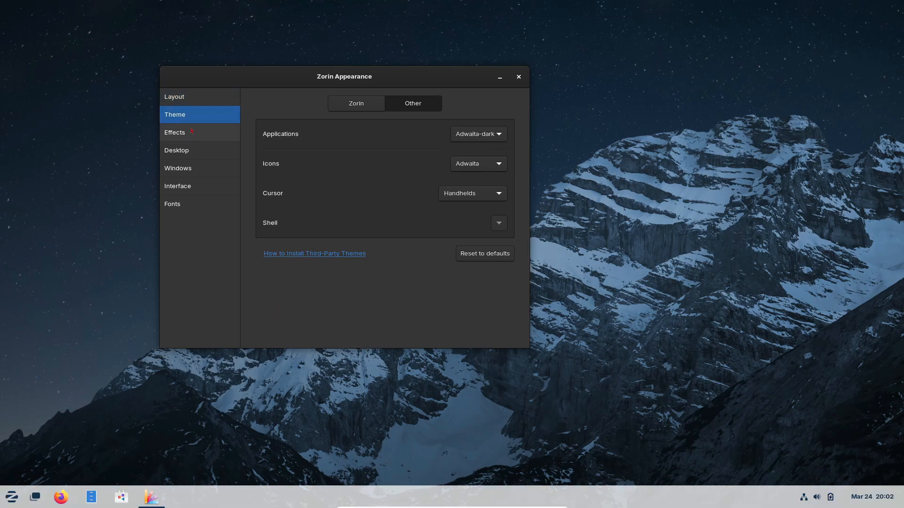
- Visit the Windows page, then return to Theme and show the Zorin accent colour and background choices
{"action": "left_click", "coordinate": [177, 168]}
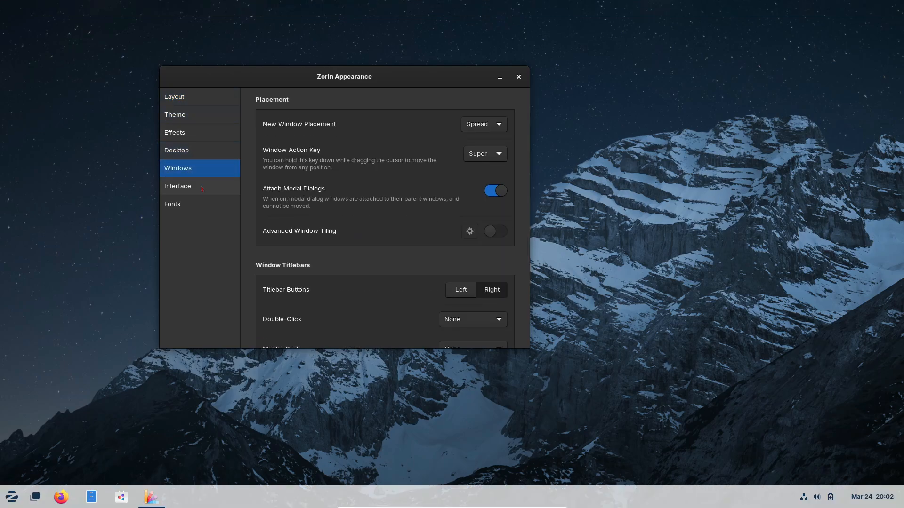
{"action": "left_click", "coordinate": [174, 114]}
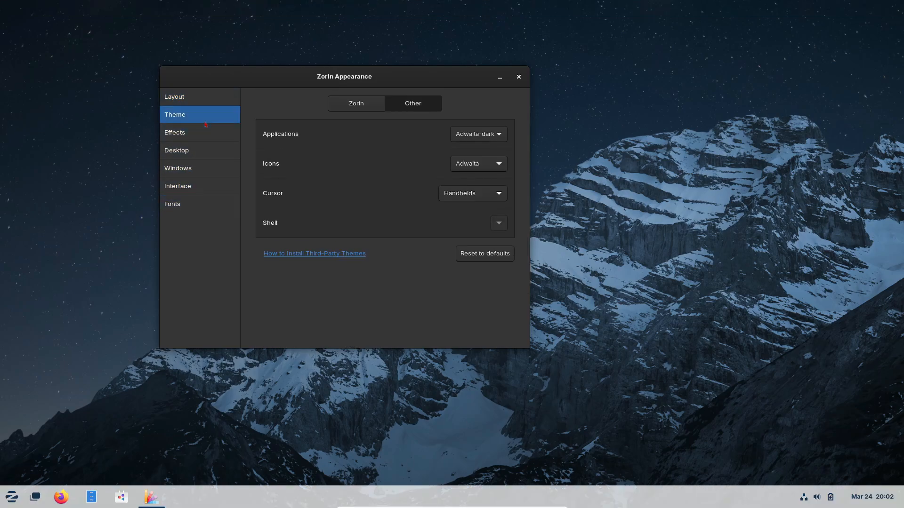
{"action": "left_click", "coordinate": [356, 103]}
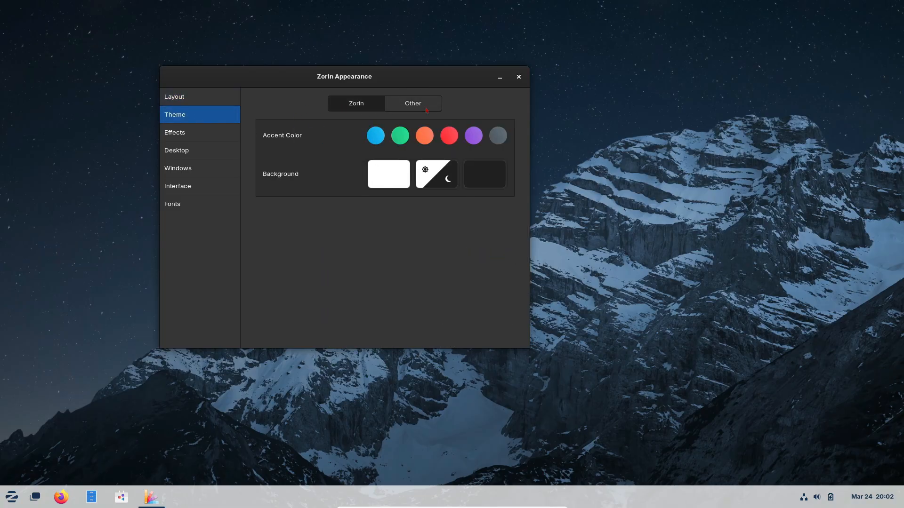
{"action": "left_click", "coordinate": [517, 77]}
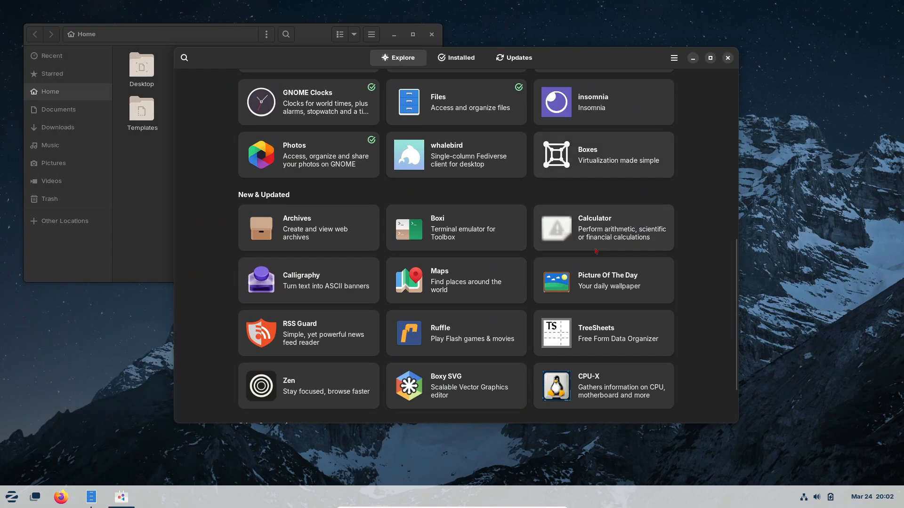
- Leave Zorin via its menu, run neofetch in Debian's Konsole for Debian 12 bookworm, then close it
{"action": "left_click", "coordinate": [11, 496]}
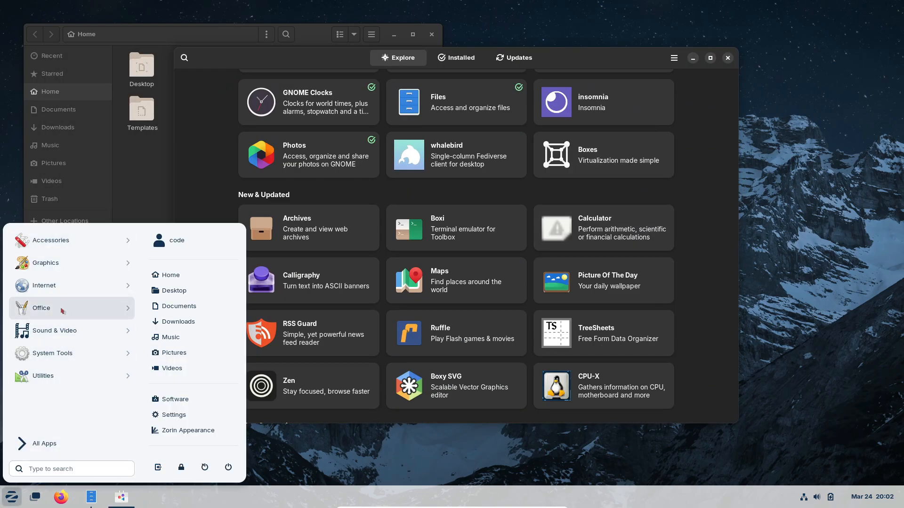
{"action": "left_click", "coordinate": [87, 316]}
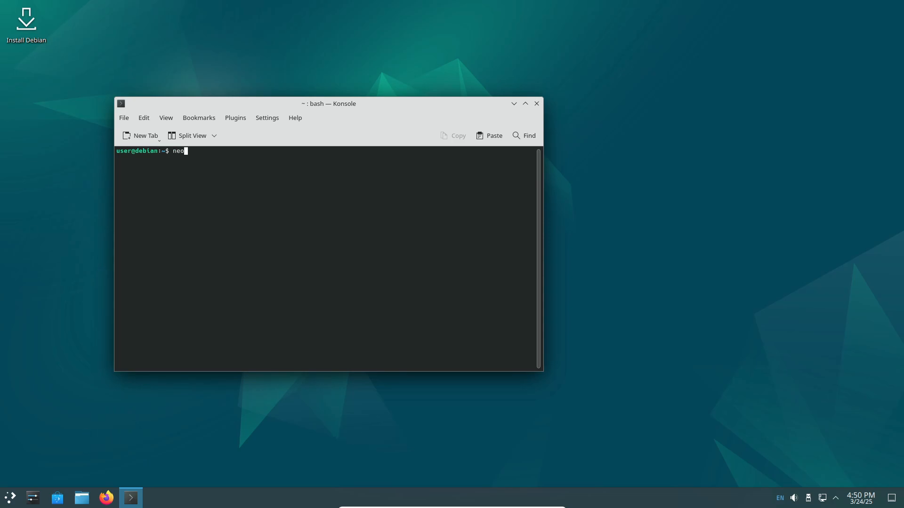
{"action": "key", "text": "Return"}
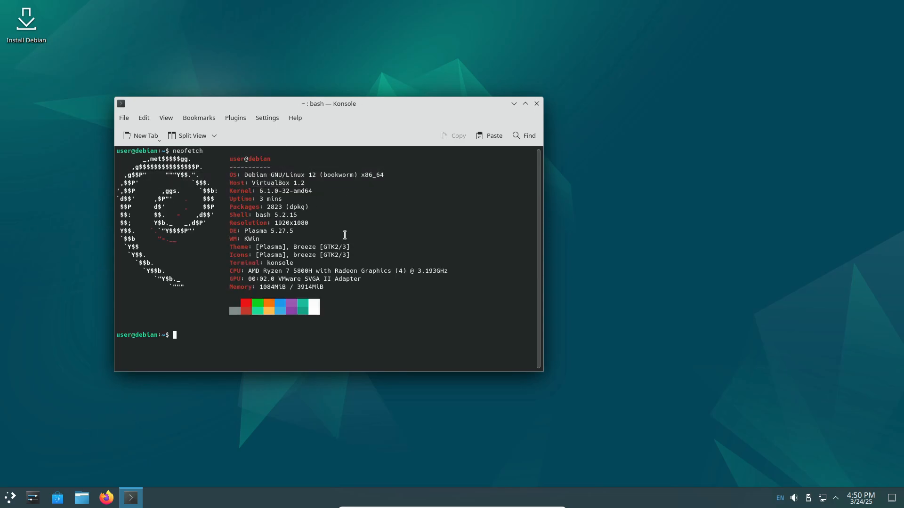
{"action": "left_click", "coordinate": [537, 103]}
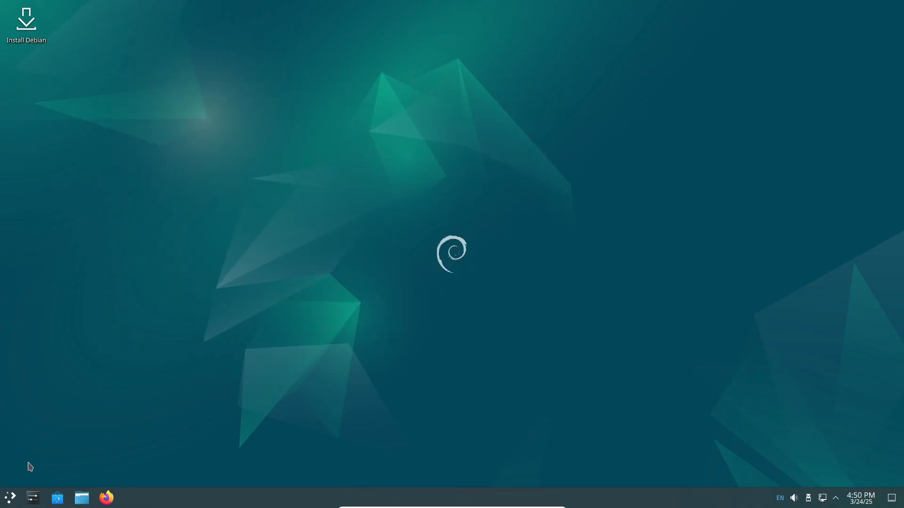
{"action": "left_click", "coordinate": [10, 497]}
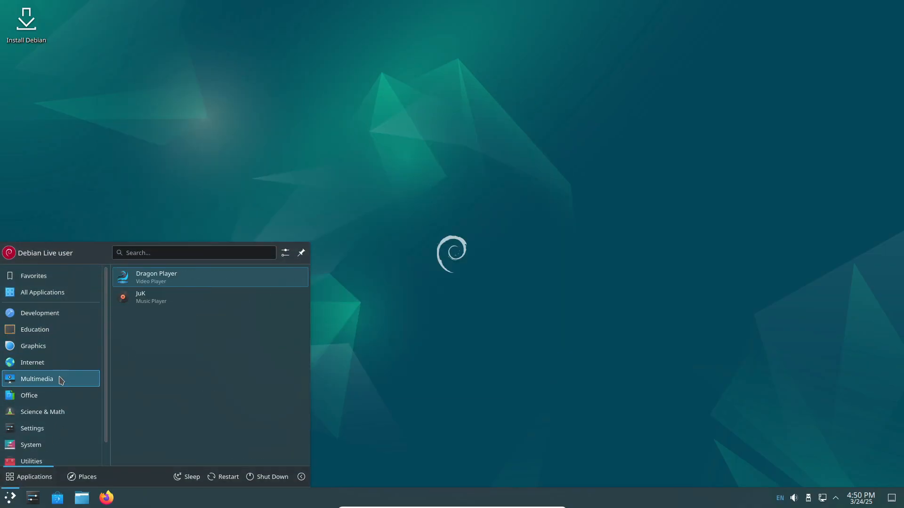
{"action": "left_click", "coordinate": [31, 454]}
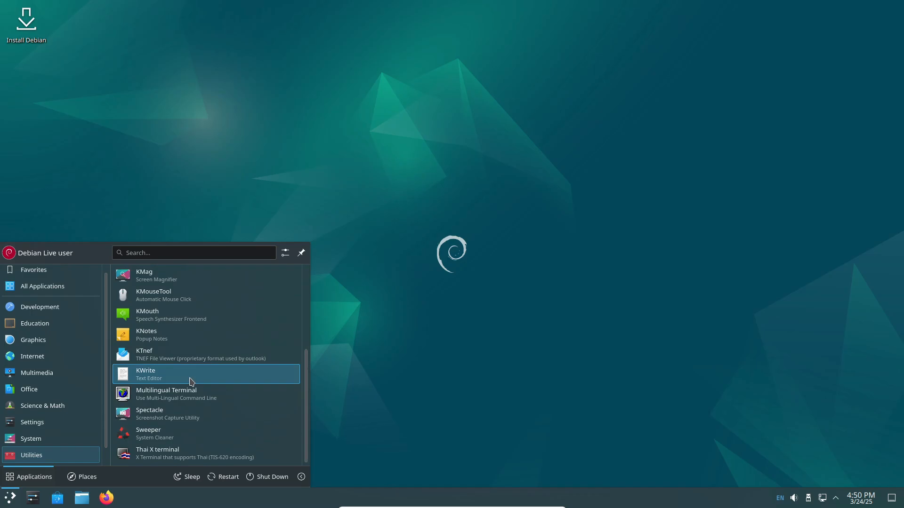
{"action": "left_click", "coordinate": [822, 498]}
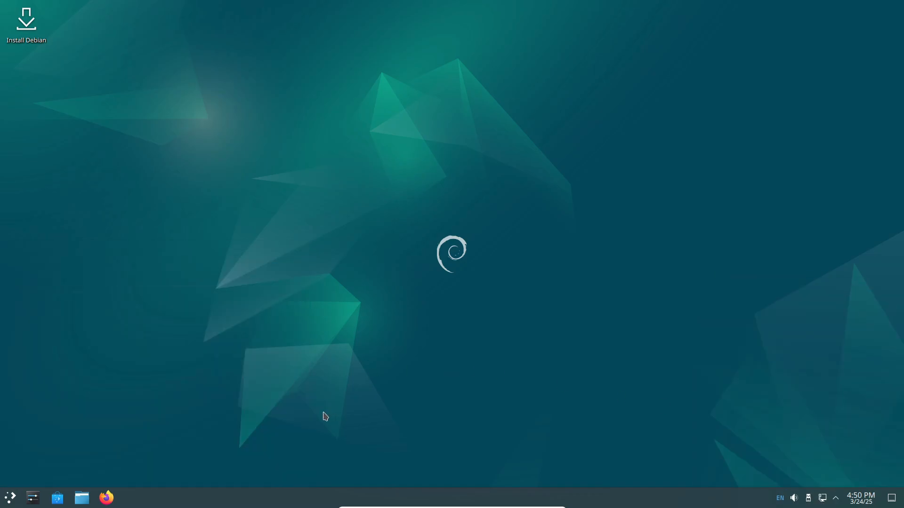
{"action": "left_click", "coordinate": [80, 497]}
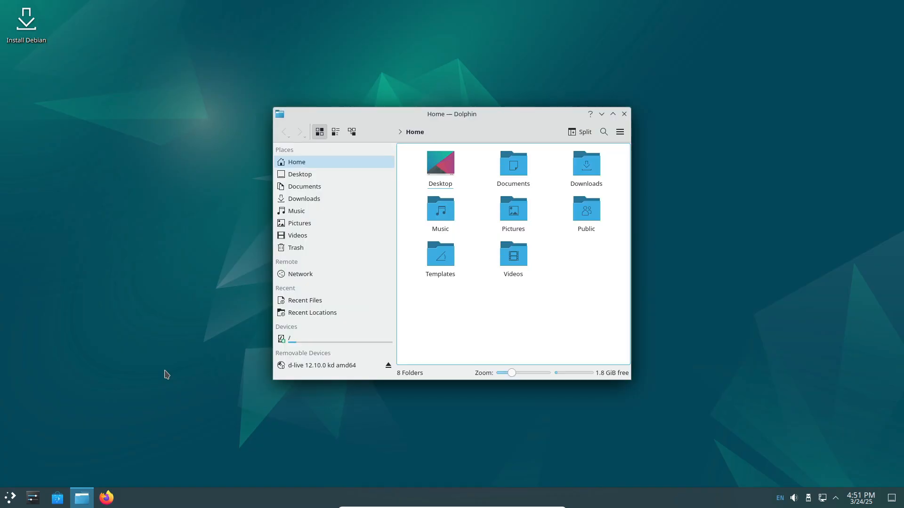
{"action": "left_click", "coordinate": [305, 300]}
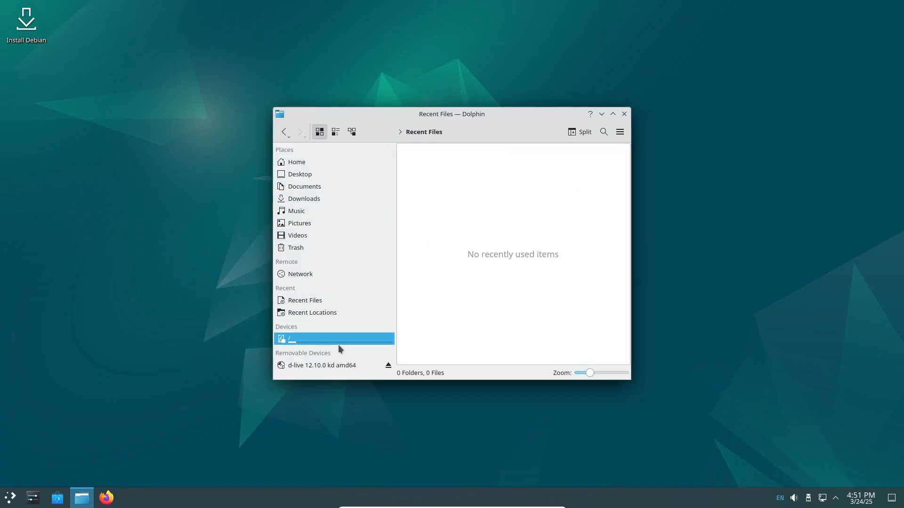
{"action": "left_click", "coordinate": [624, 114]}
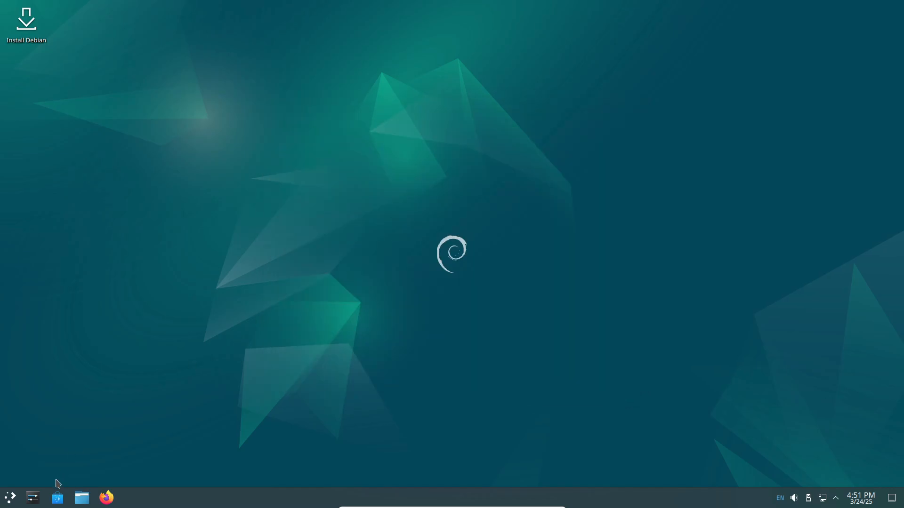
{"action": "left_click", "coordinate": [31, 498]}
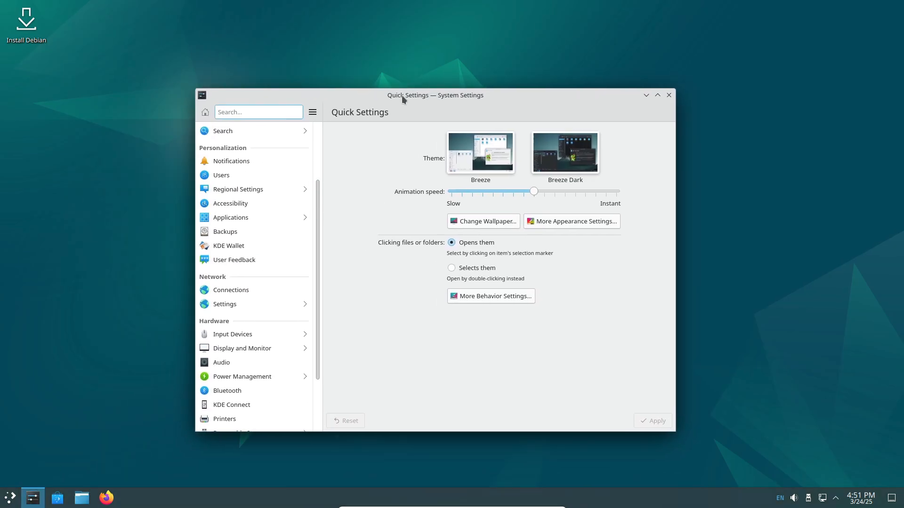
{"action": "left_click", "coordinate": [238, 400]}
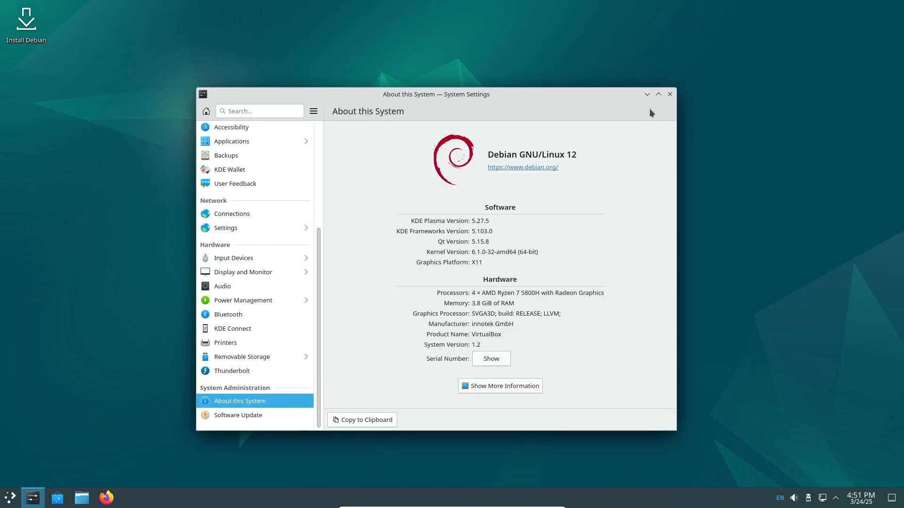
{"action": "left_click", "coordinate": [669, 95]}
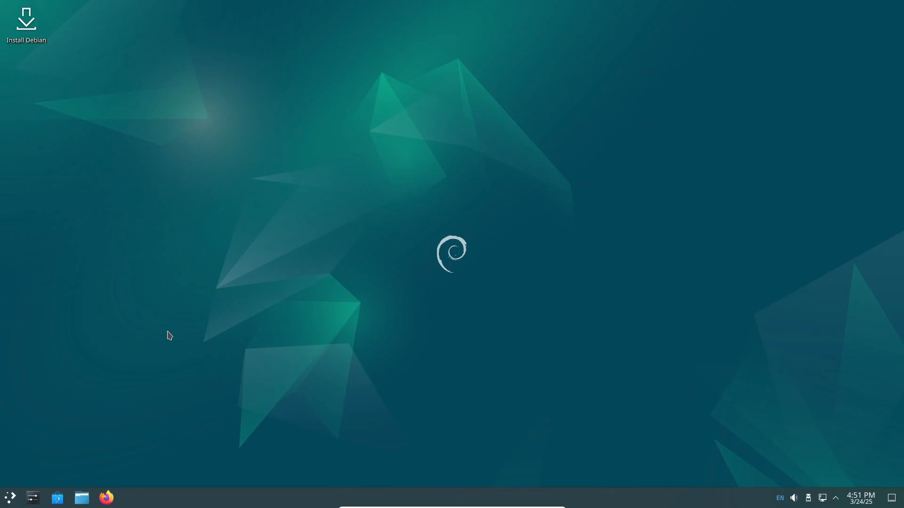
- Launch Firefox, skip every welcome-setup step to the new tab page, then close the browser
{"action": "left_click", "coordinate": [105, 498]}
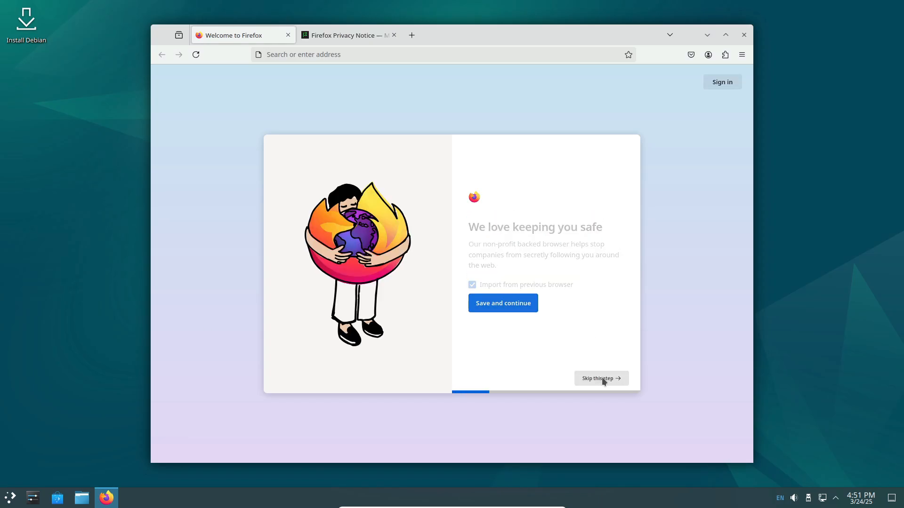
{"action": "left_click", "coordinate": [598, 378]}
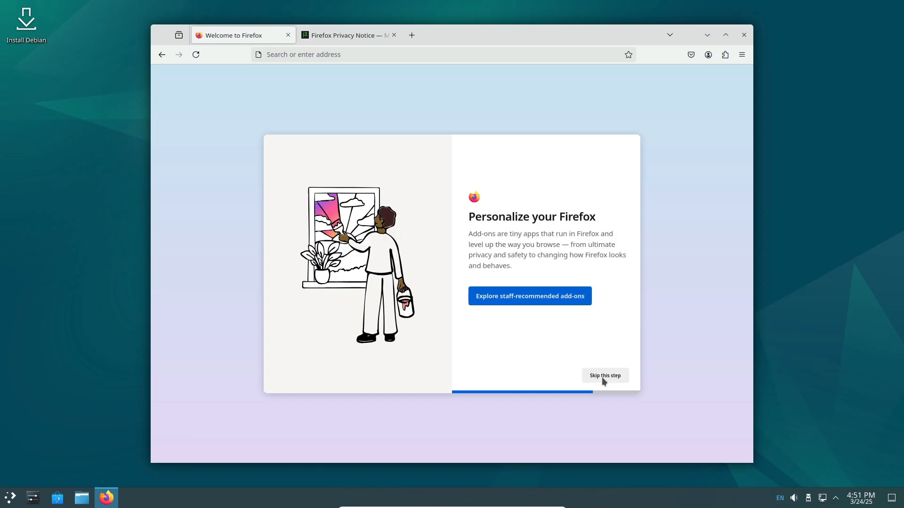
{"action": "left_click", "coordinate": [604, 375]}
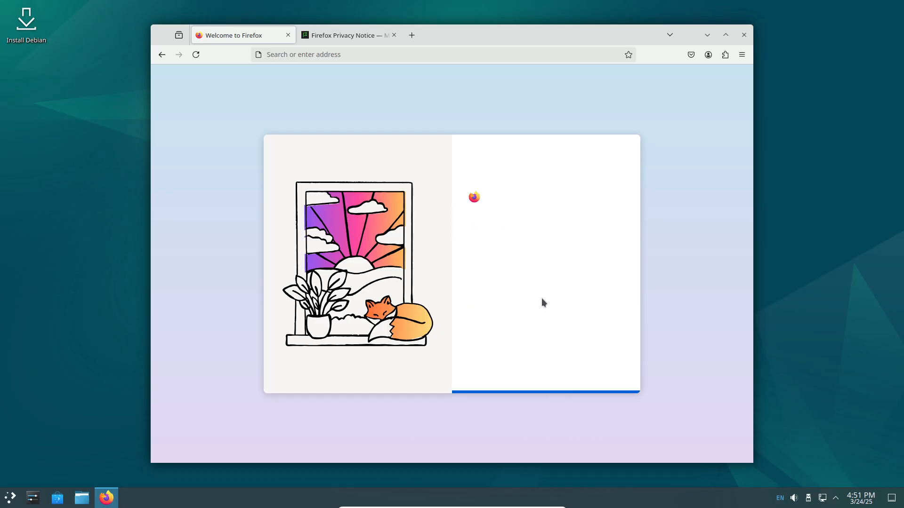
{"action": "left_click", "coordinate": [742, 54]}
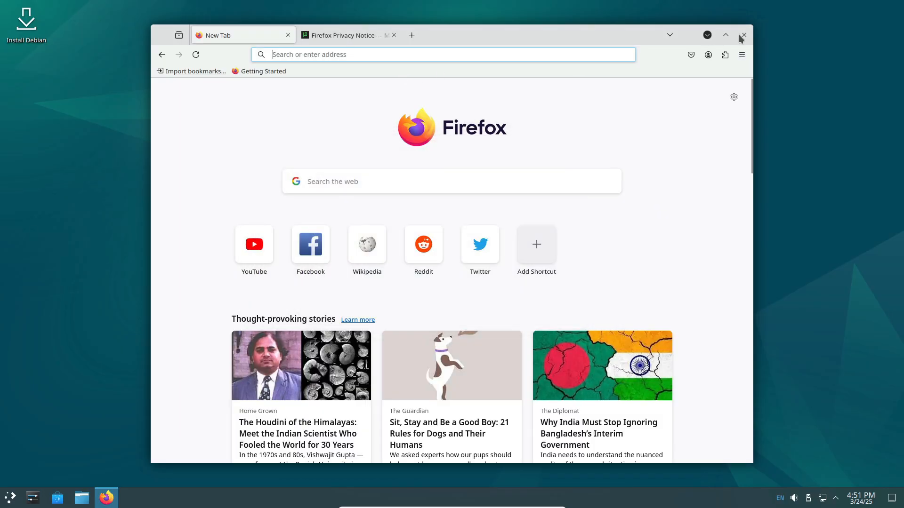
{"action": "left_click", "coordinate": [743, 35]}
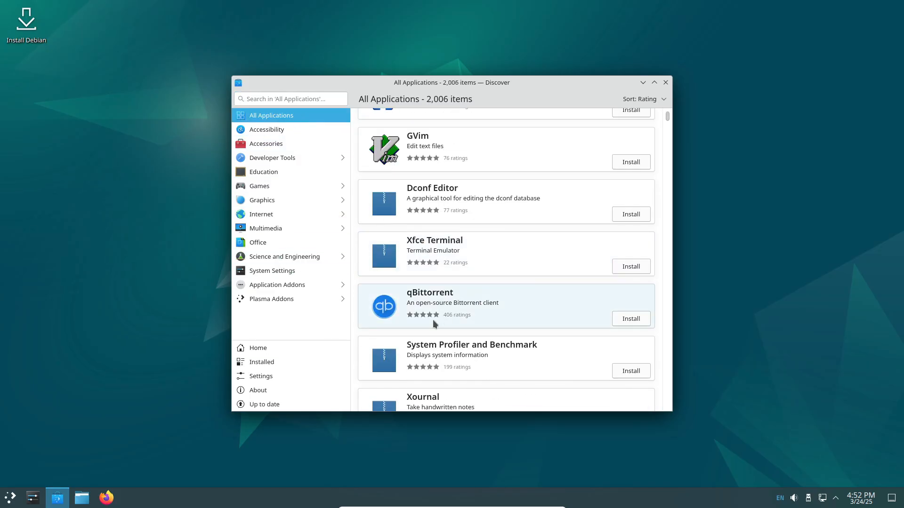
- Show Discover's full catalogue of 2,006 applications, then the launcher's Internet category
{"action": "left_click", "coordinate": [257, 390]}
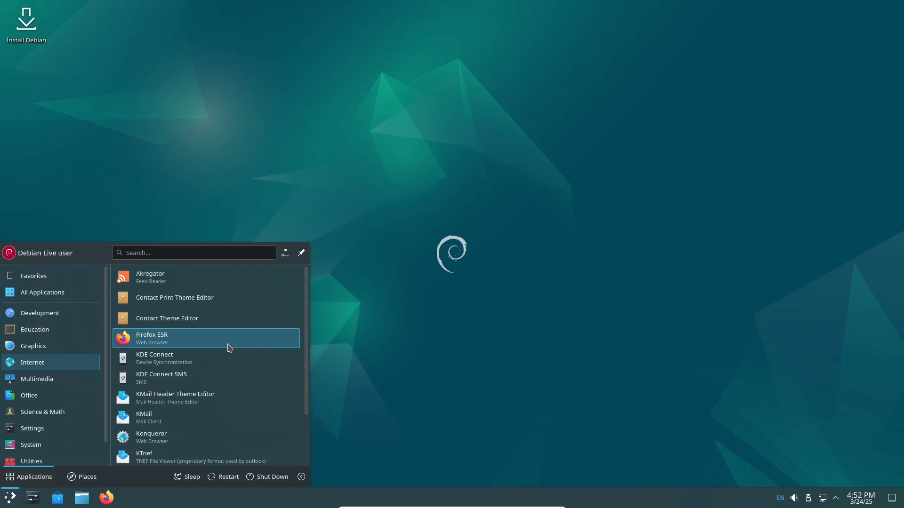
{"action": "left_click", "coordinate": [29, 395]}
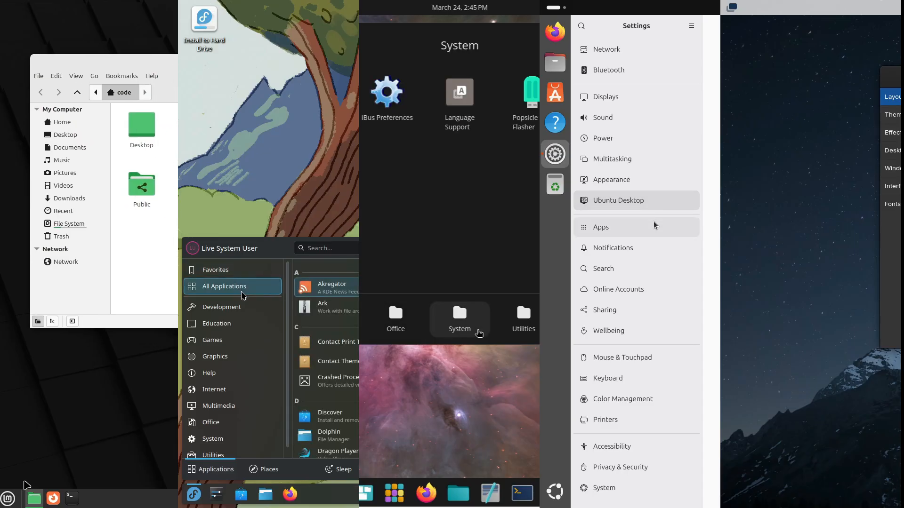
{"action": "left_click", "coordinate": [222, 307]}
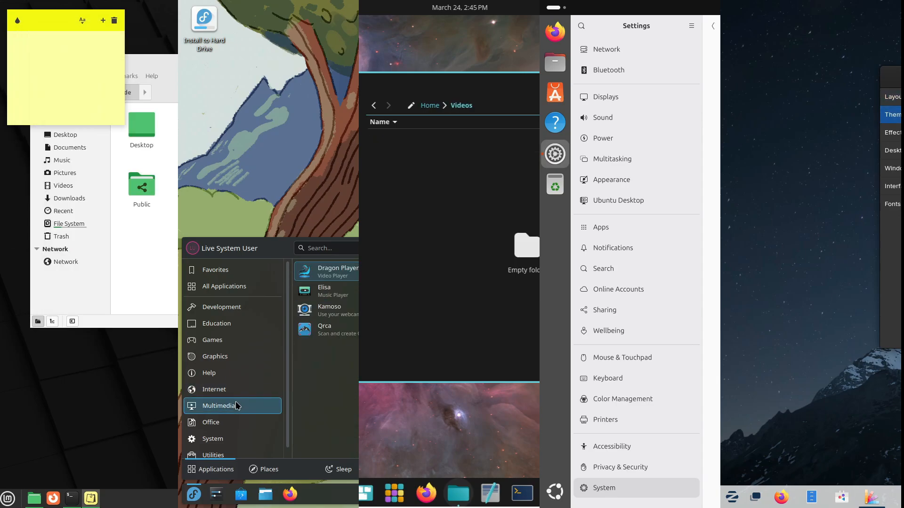
{"action": "left_click", "coordinate": [212, 439]}
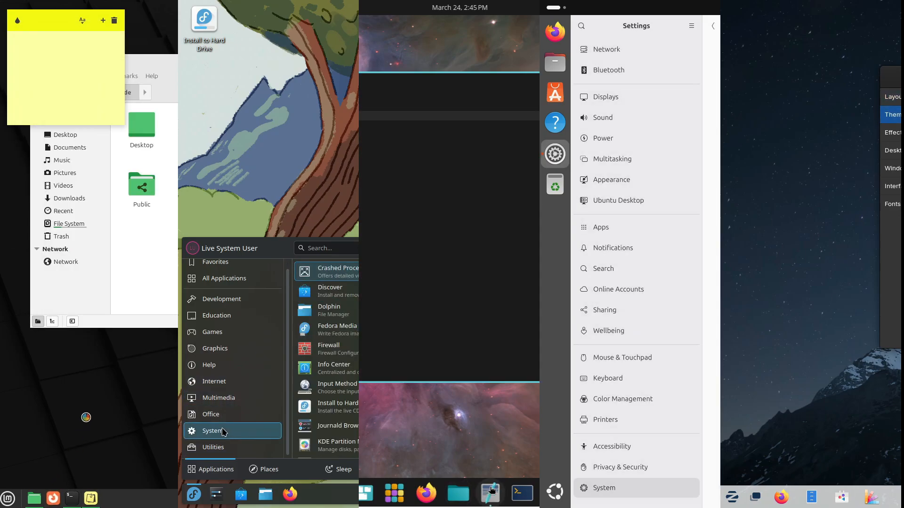